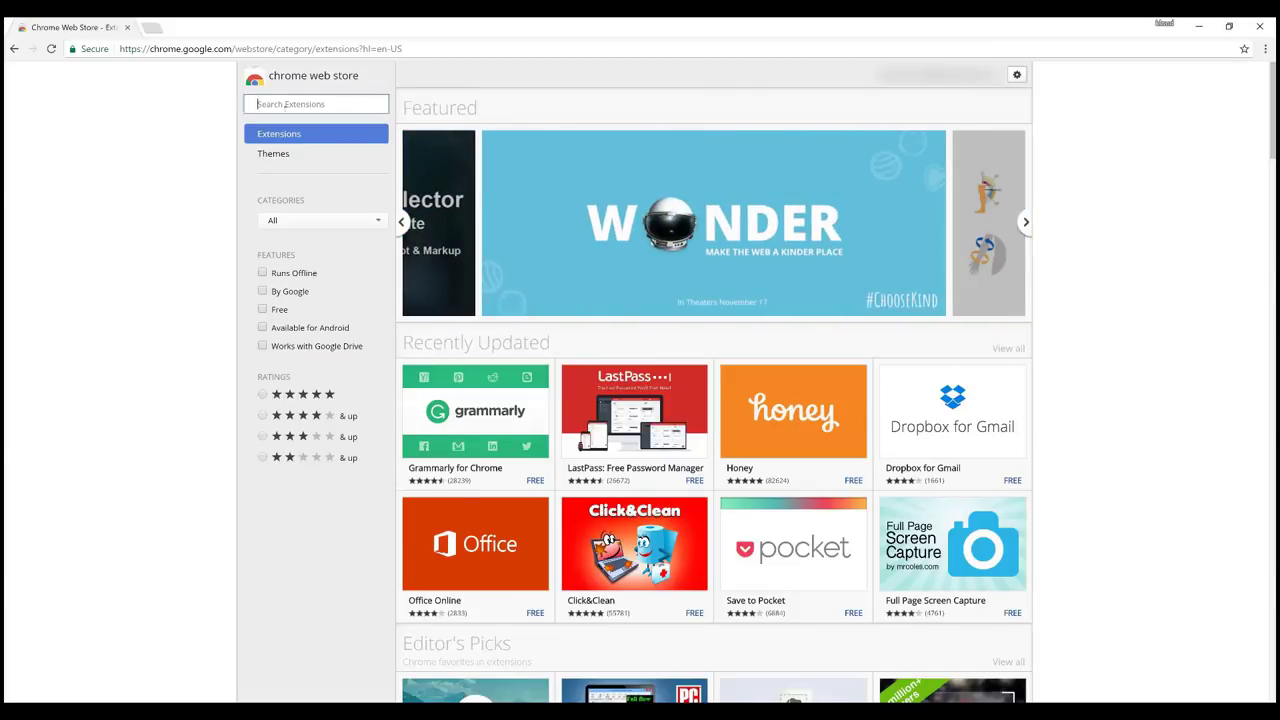
Search the Chrome Web Store for 'Hippo Video' and add the screen recorder extension to Chrome
text(Hippo Video)
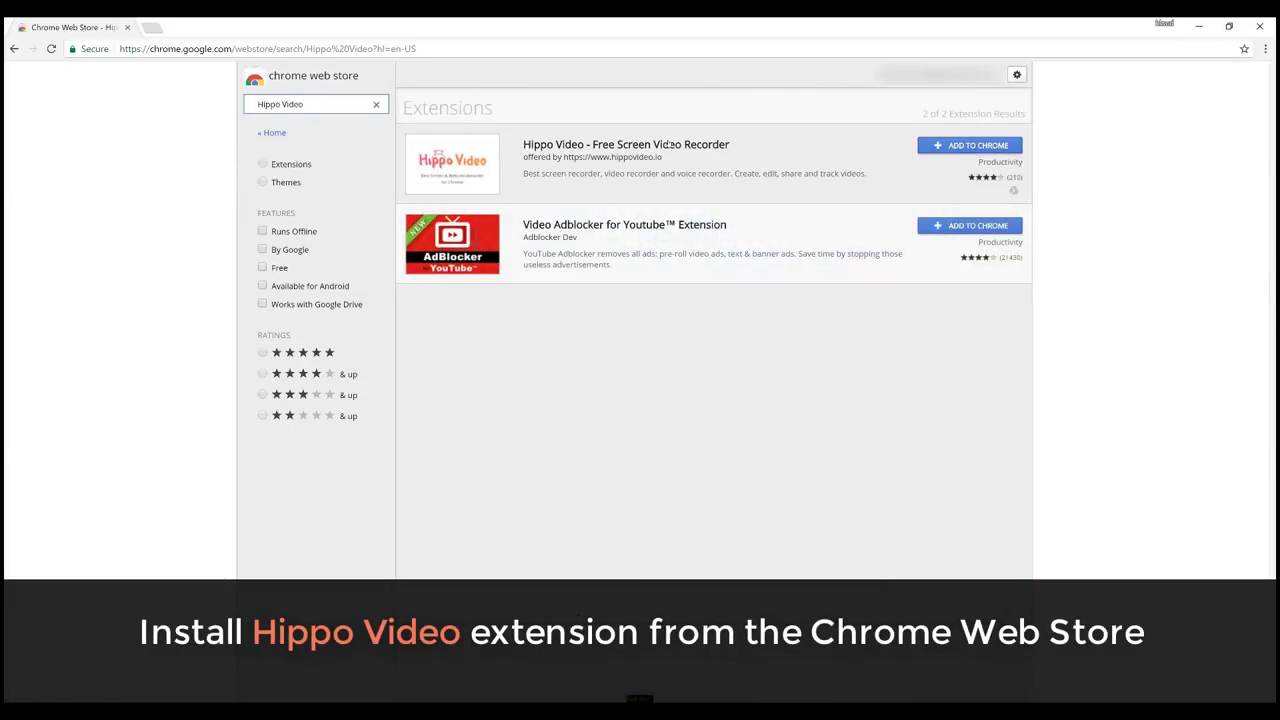
click(625, 144)
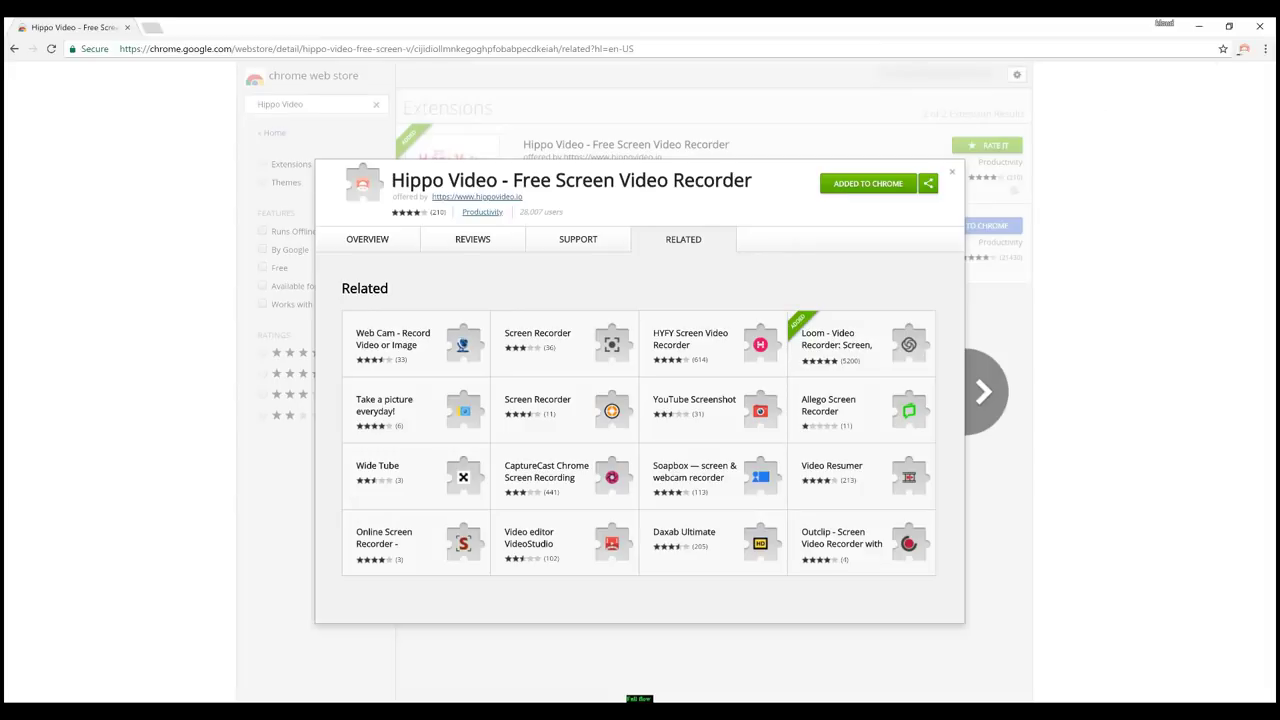
Register a new Hippo Video account through the extension's sign-up form, choosing the Teacher role
click(1243, 48)
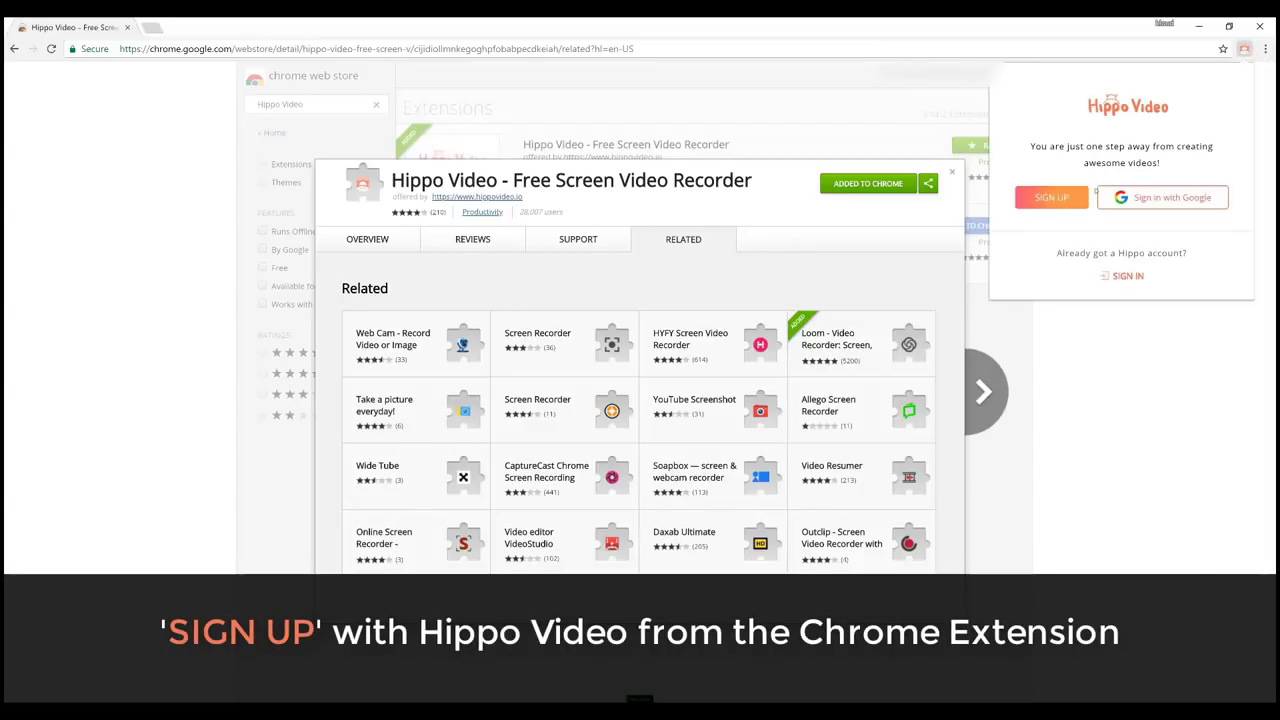
click(1051, 197)
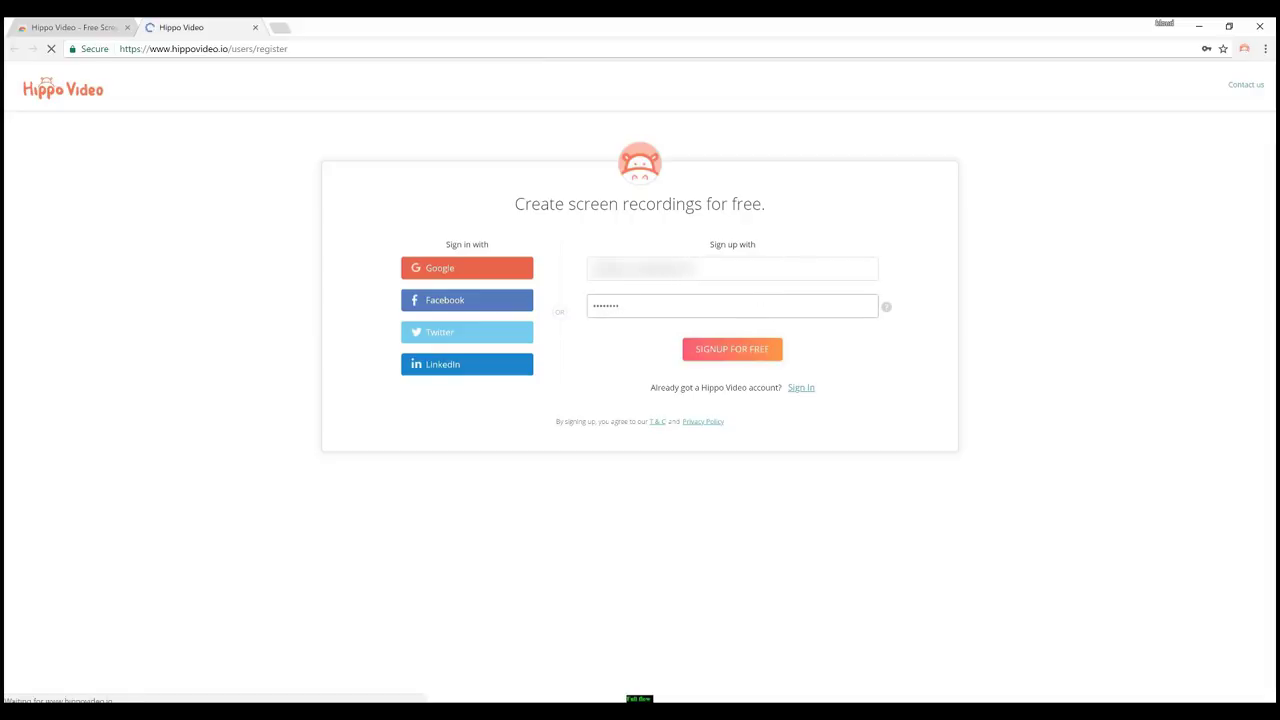
click(732, 348)
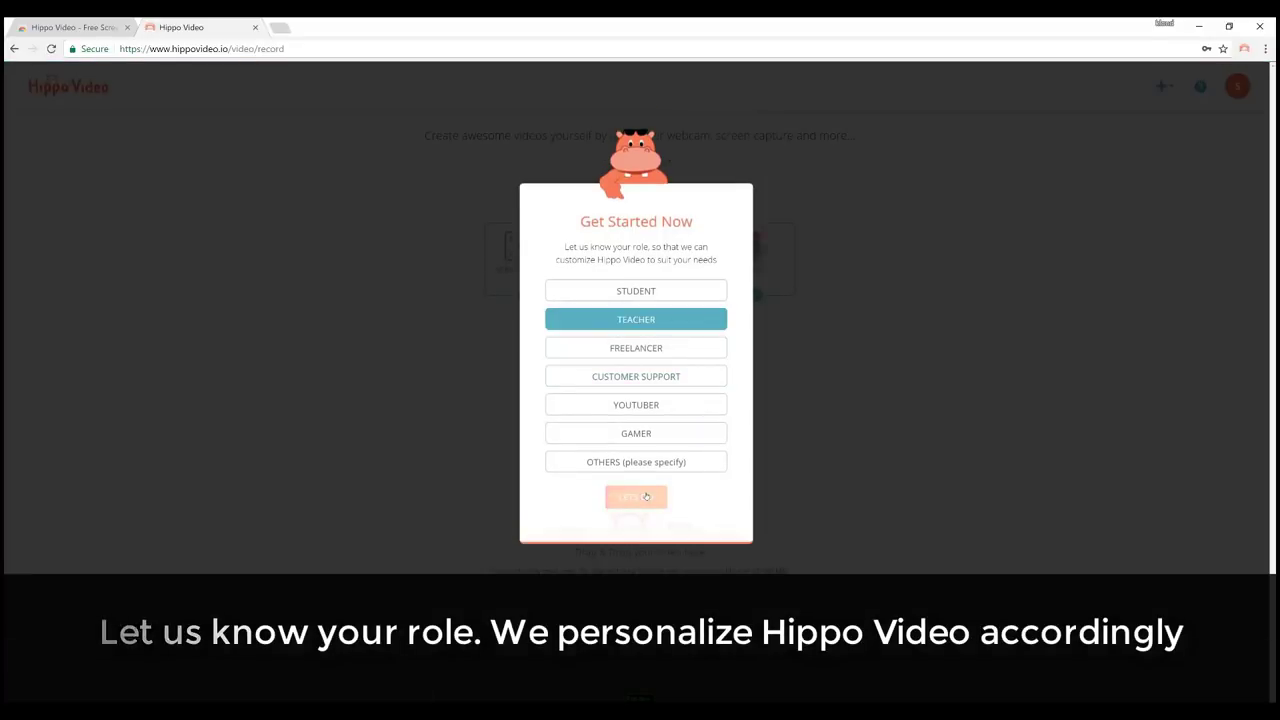
click(636, 497)
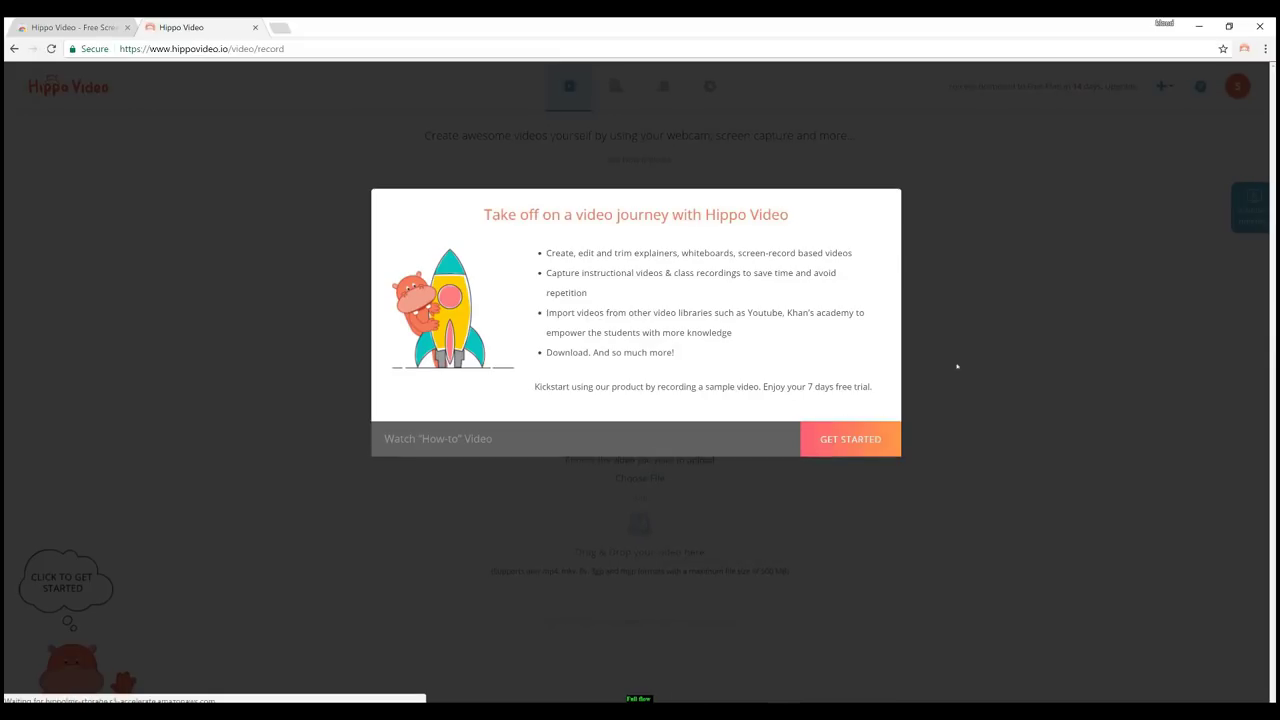
Set the video resolution to 1080 in Advanced Settings, then record the shared screen
click(849, 439)
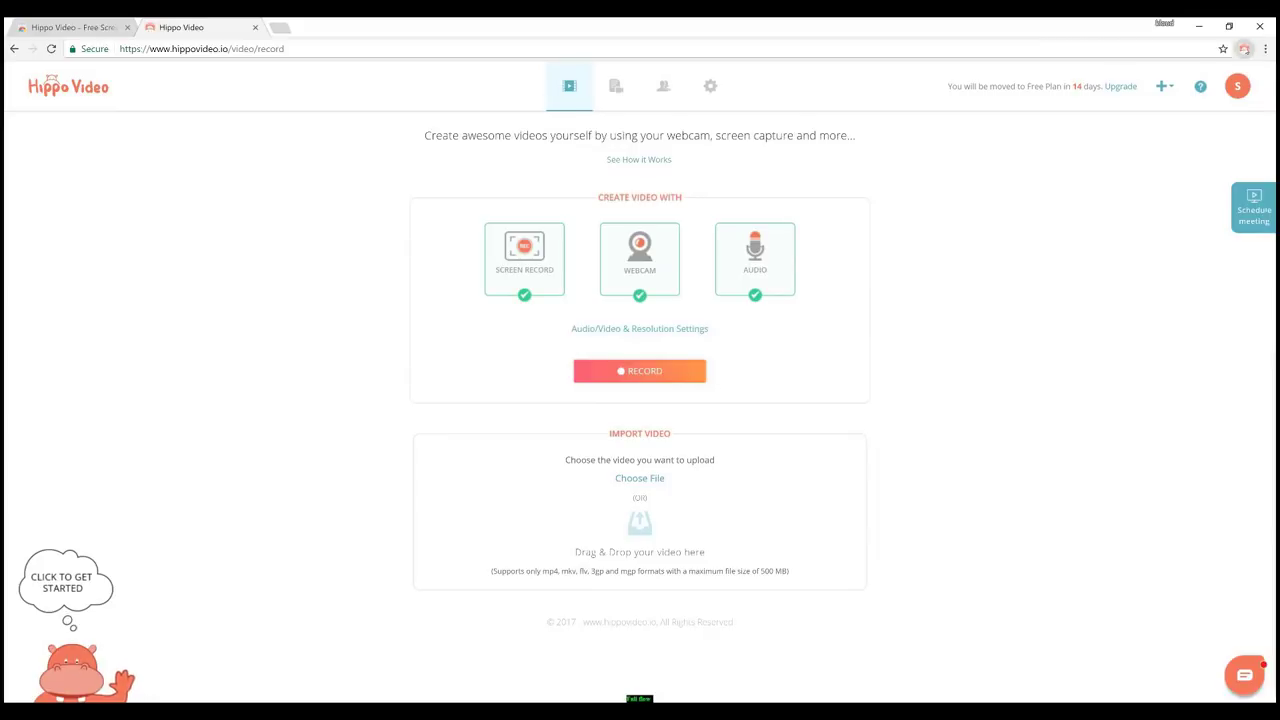
click(1244, 49)
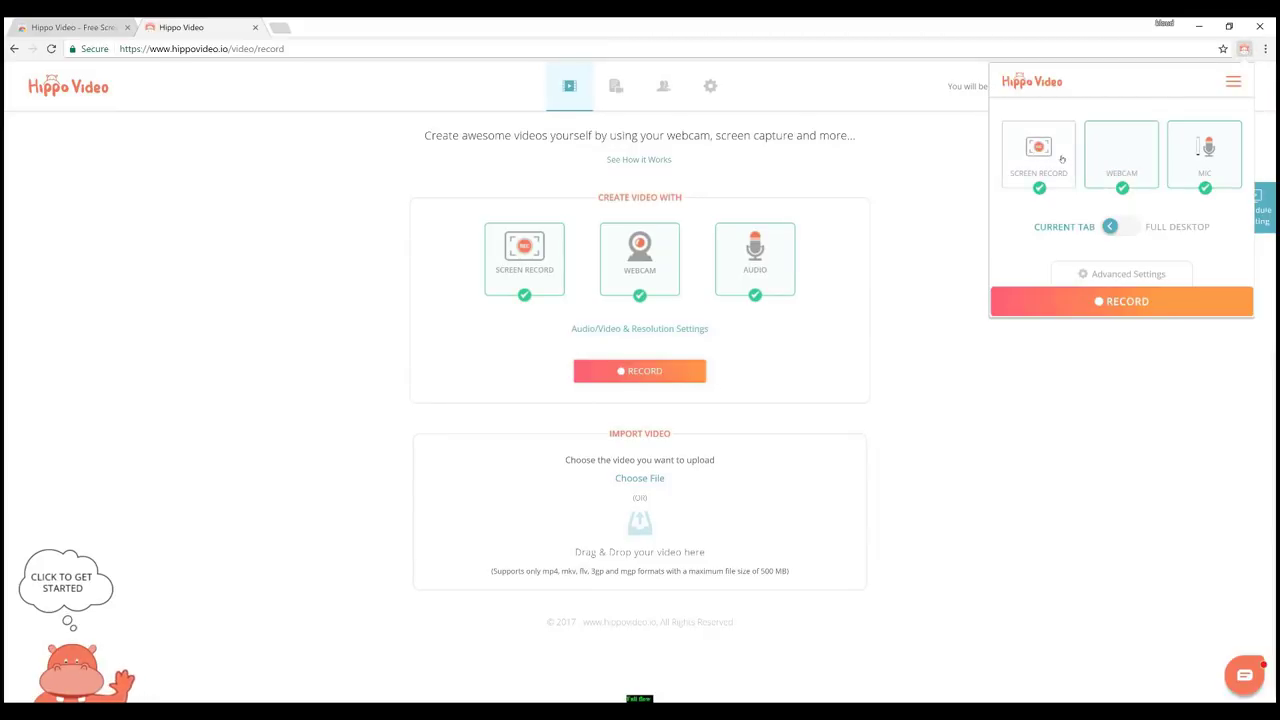
click(1127, 273)
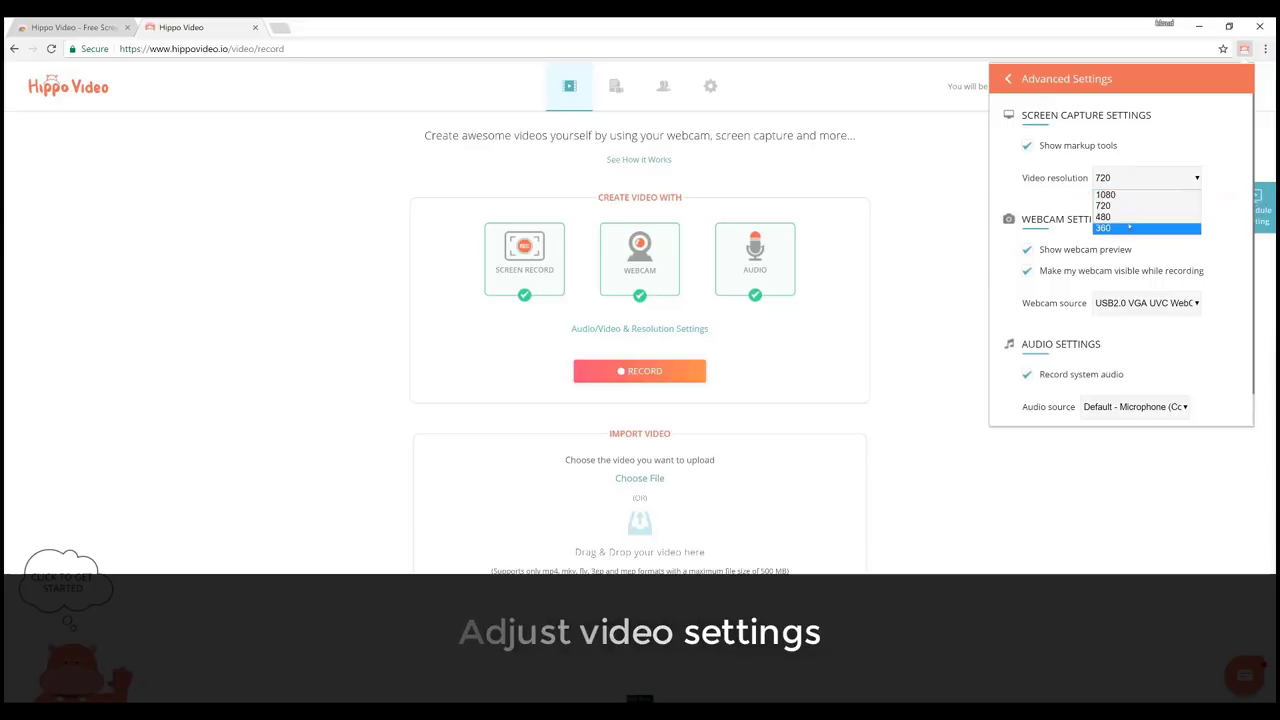
click(1105, 194)
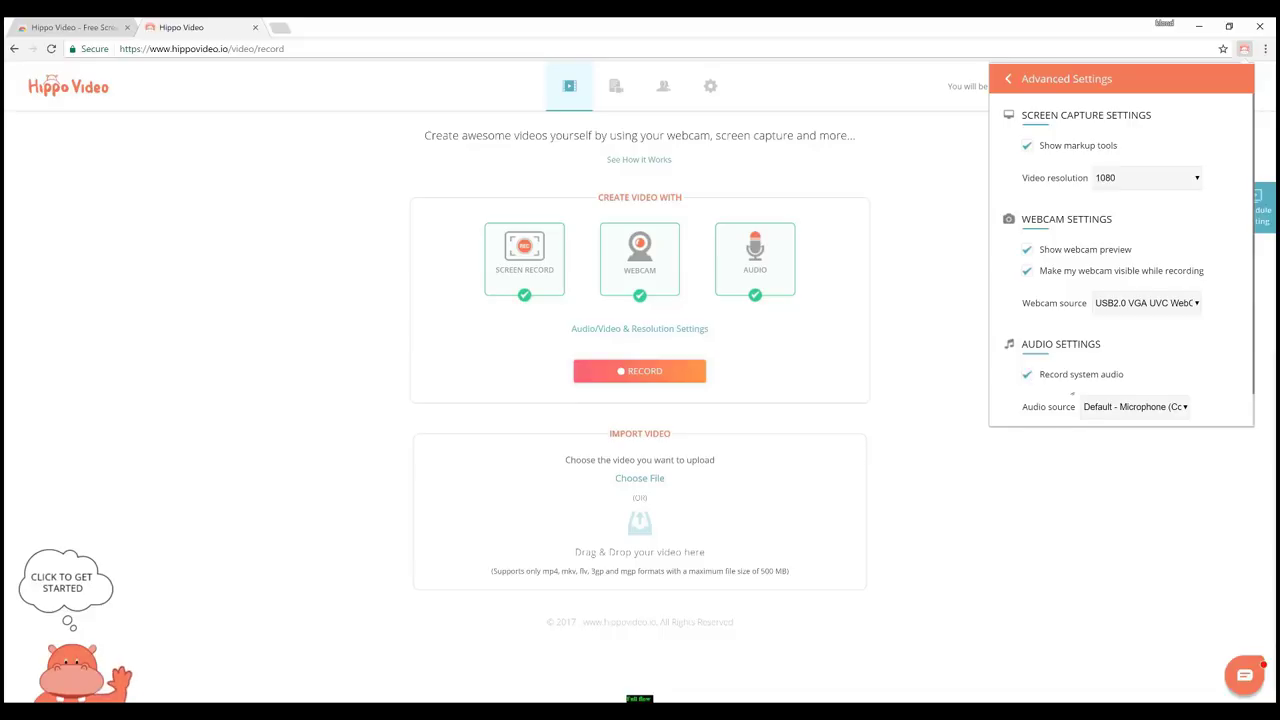
click(1135, 372)
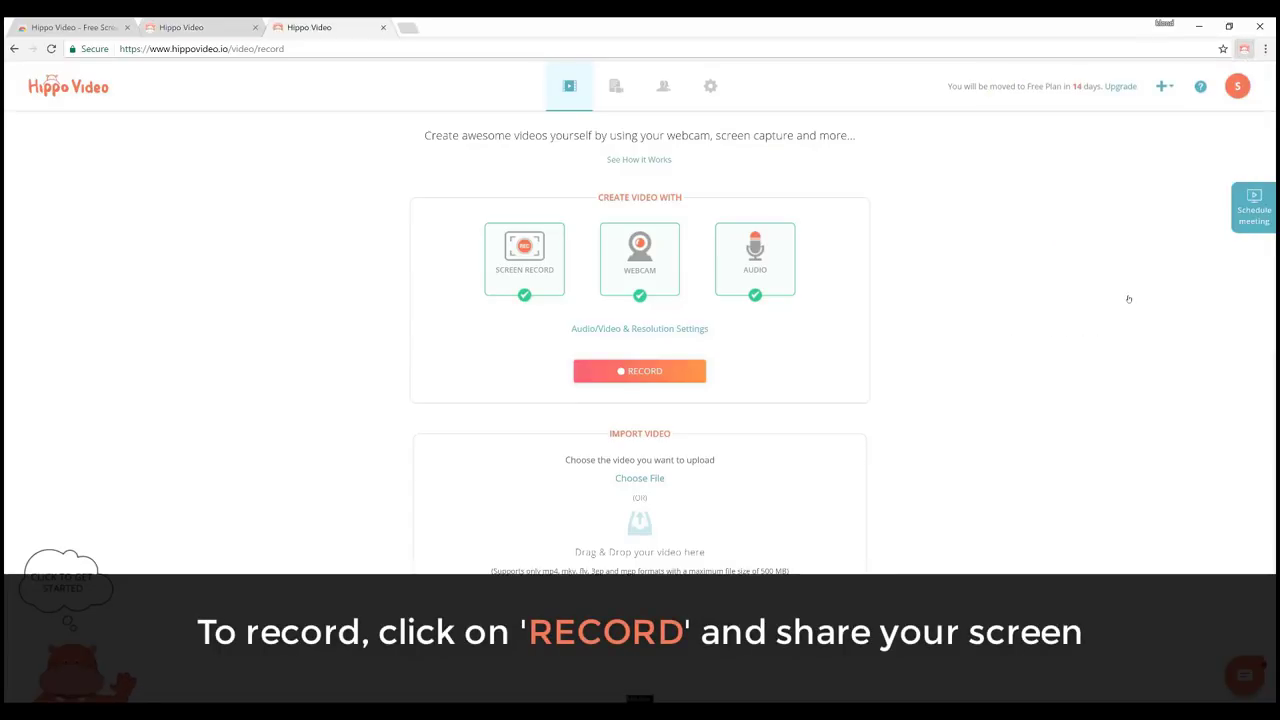
click(639, 371)
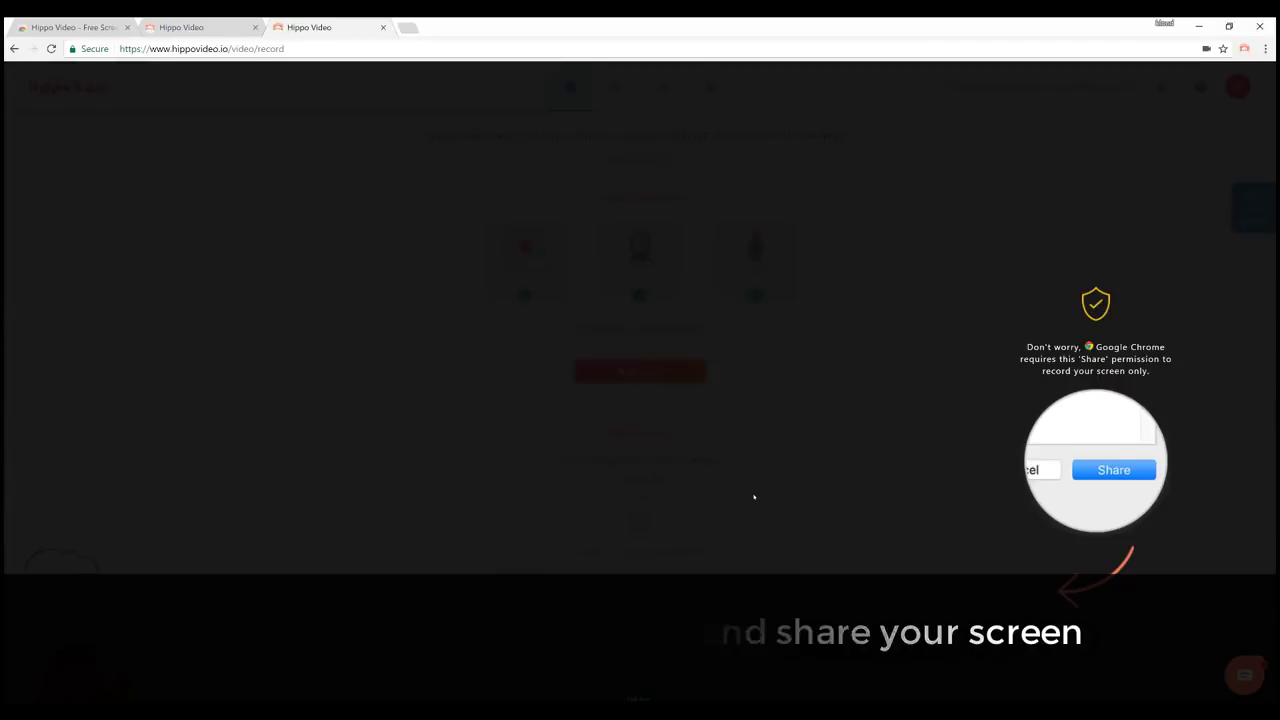
click(1113, 470)
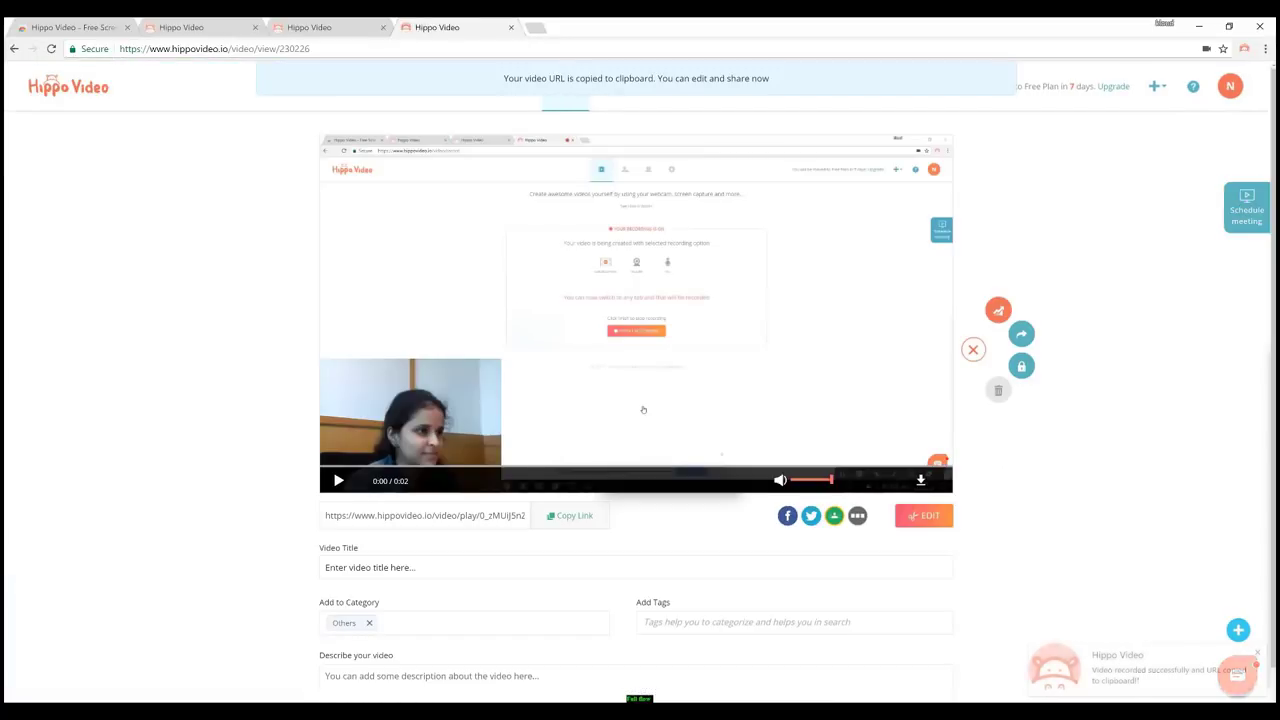
Trim both ends of the recording, then crop with 'Fixed webcam position during Crop' ticked
click(922, 515)
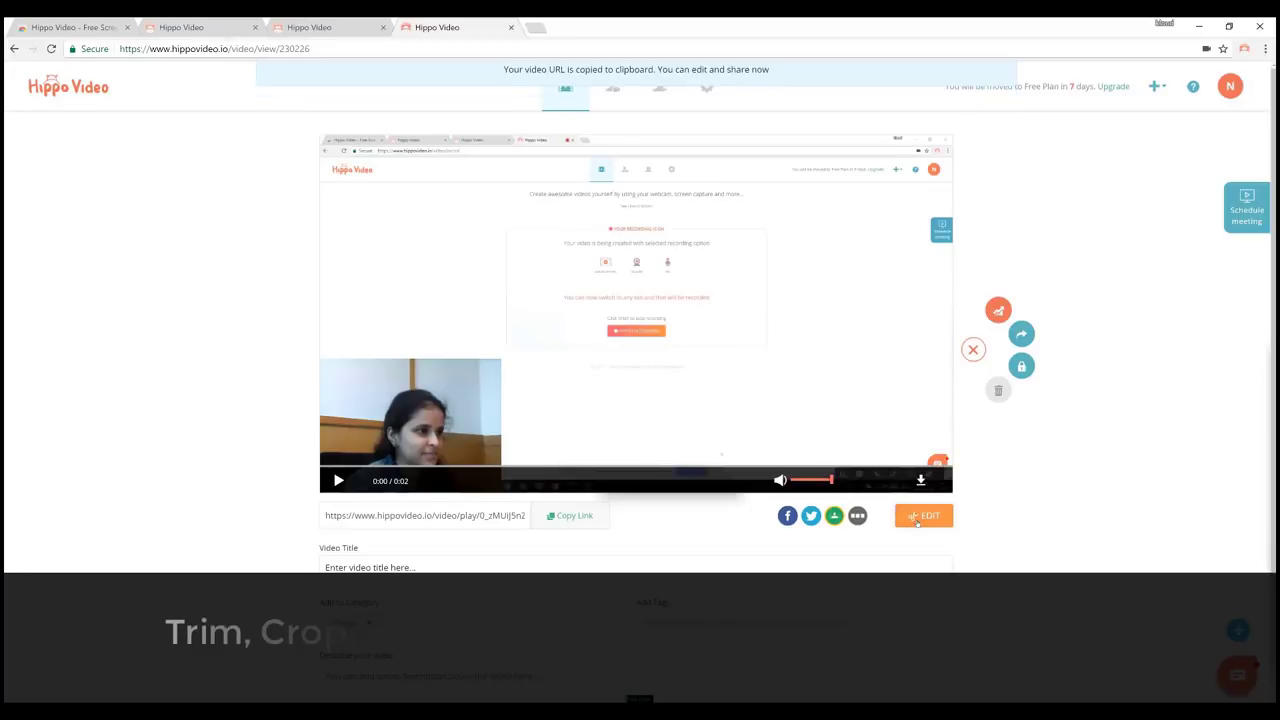
click(923, 515)
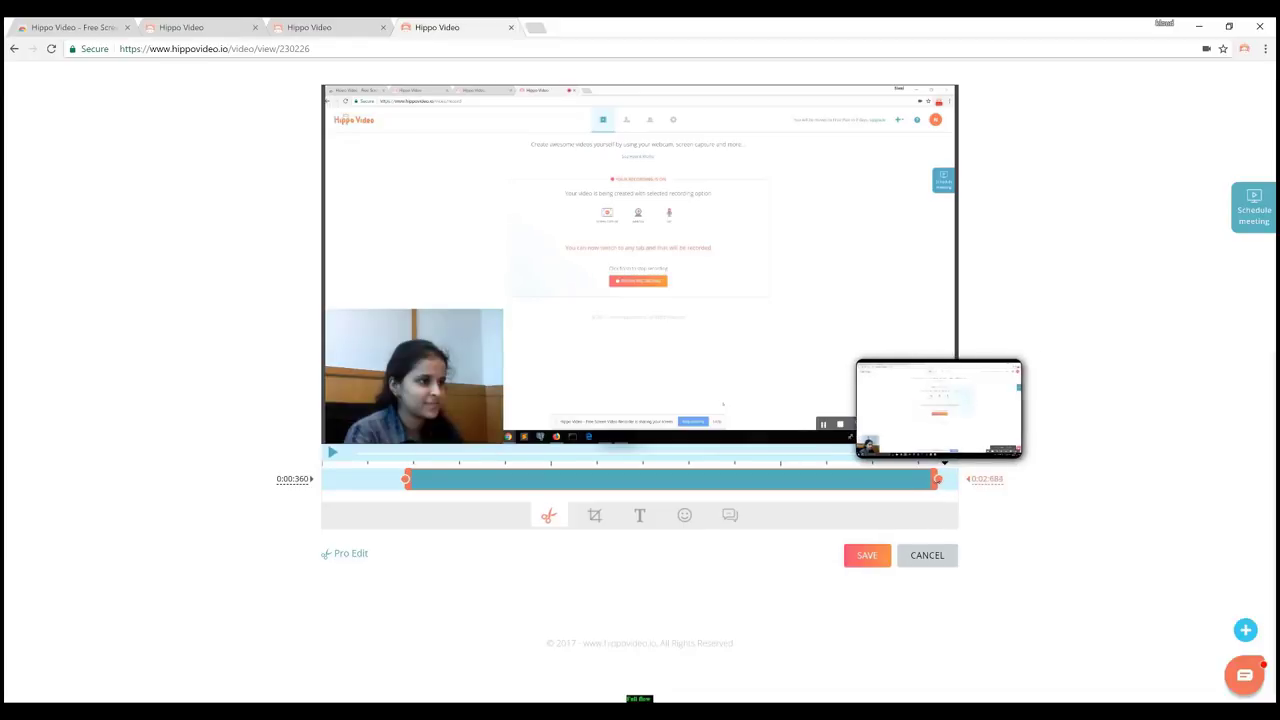
drag(405, 478, 550, 478)
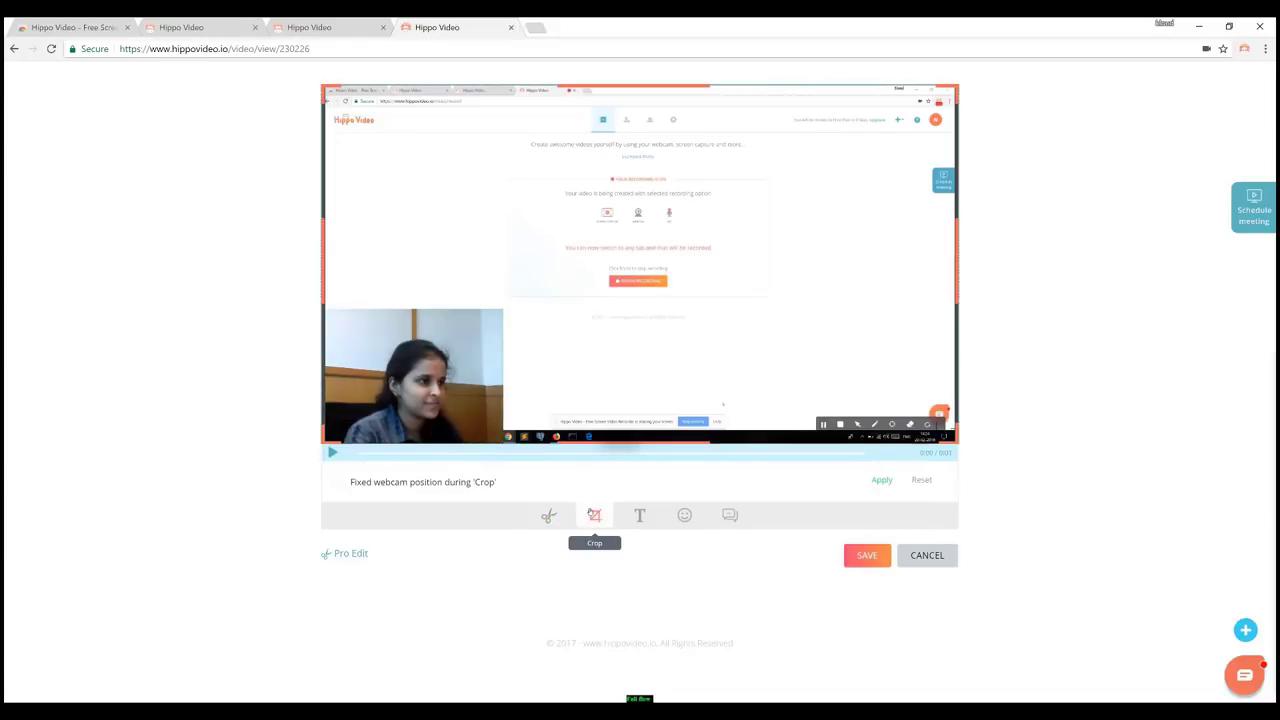
click(594, 515)
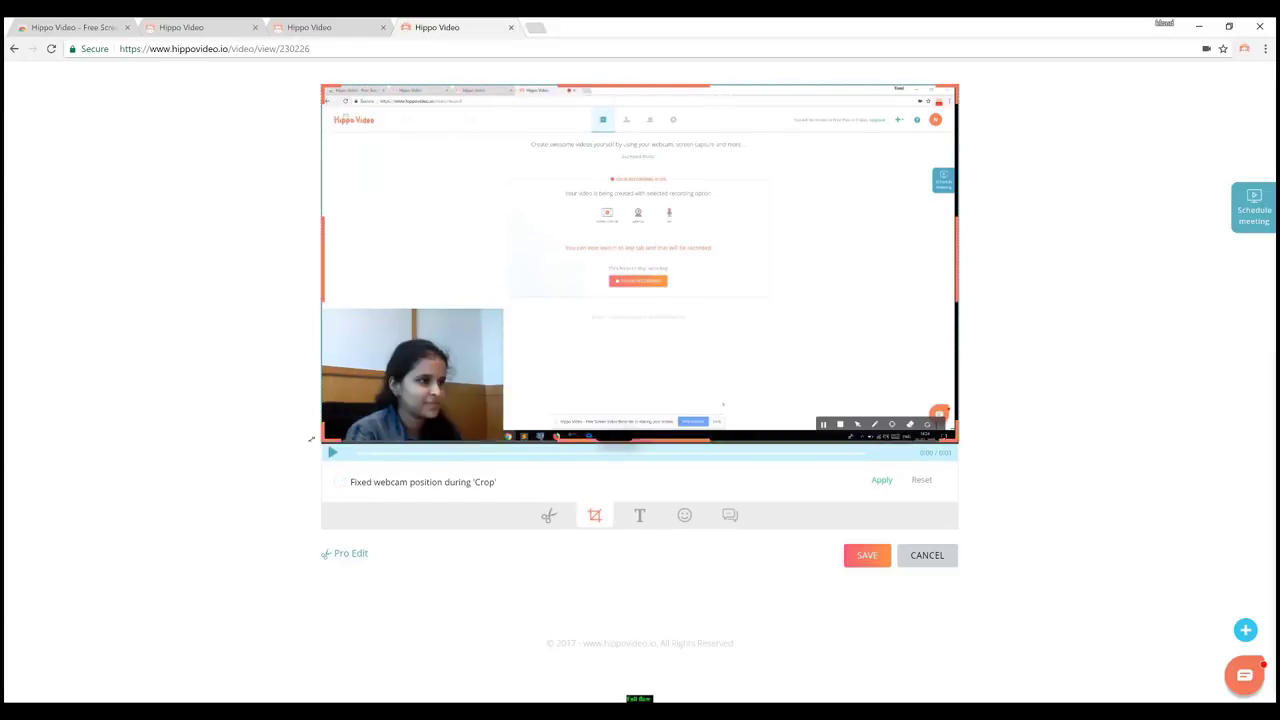
click(339, 481)
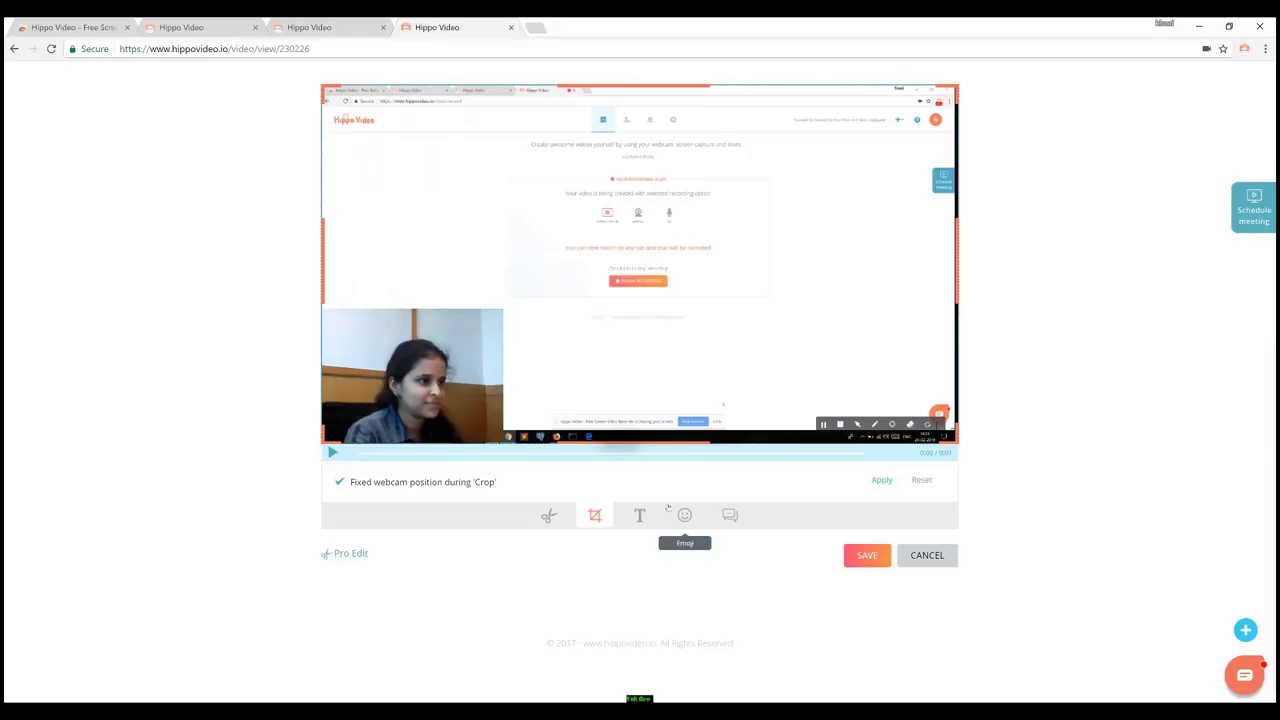
Add a timed 'Hello' caption styled bold italic red Comic Sans MS at 50px
click(639, 515)
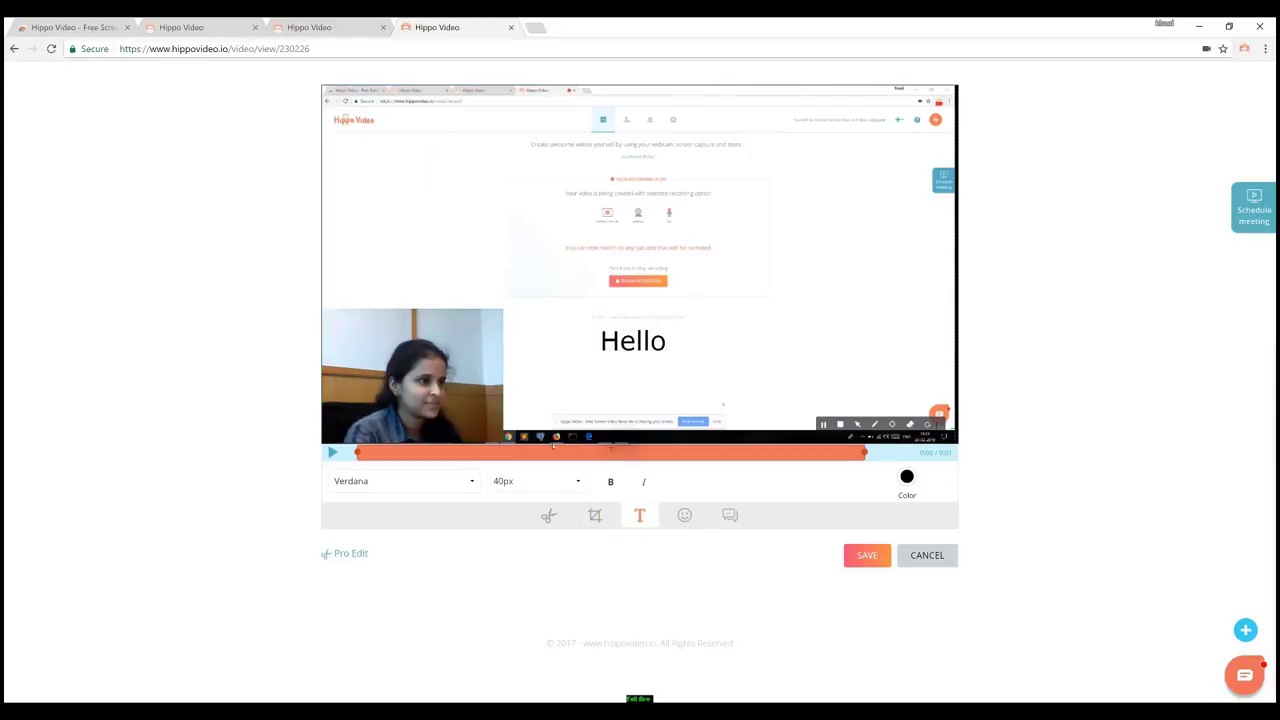
drag(860, 453, 830, 453)
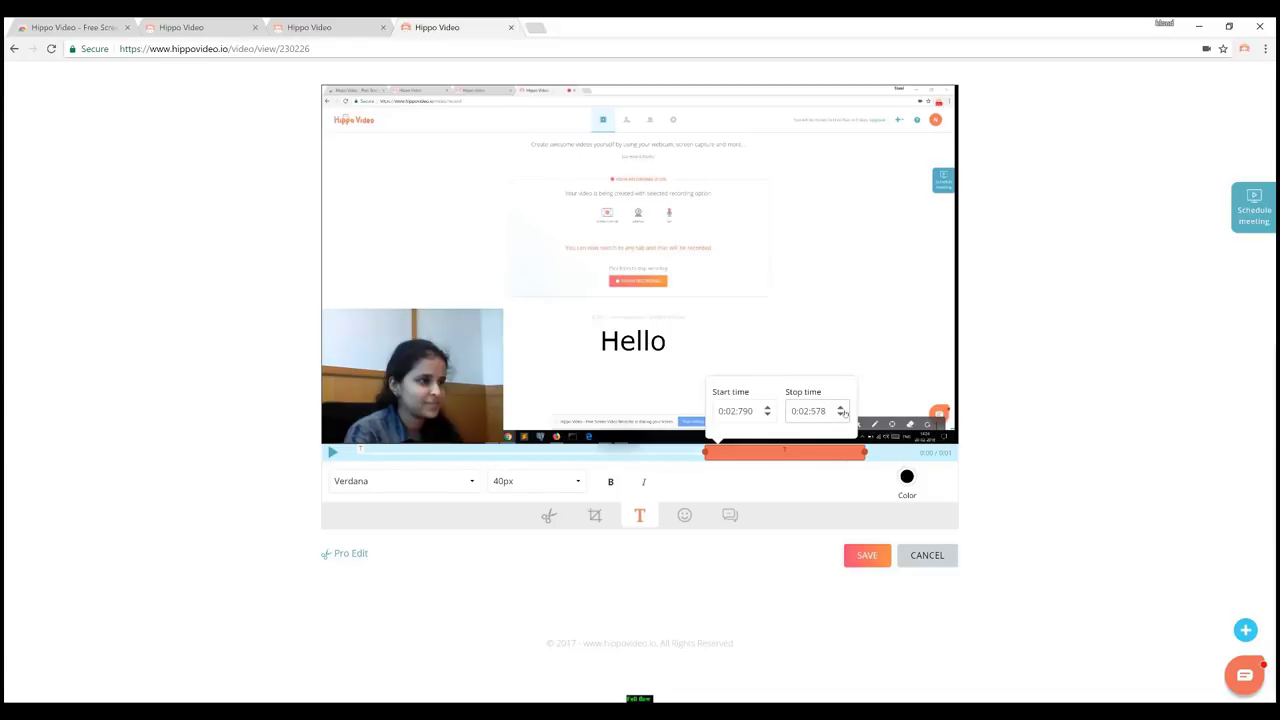
click(404, 481)
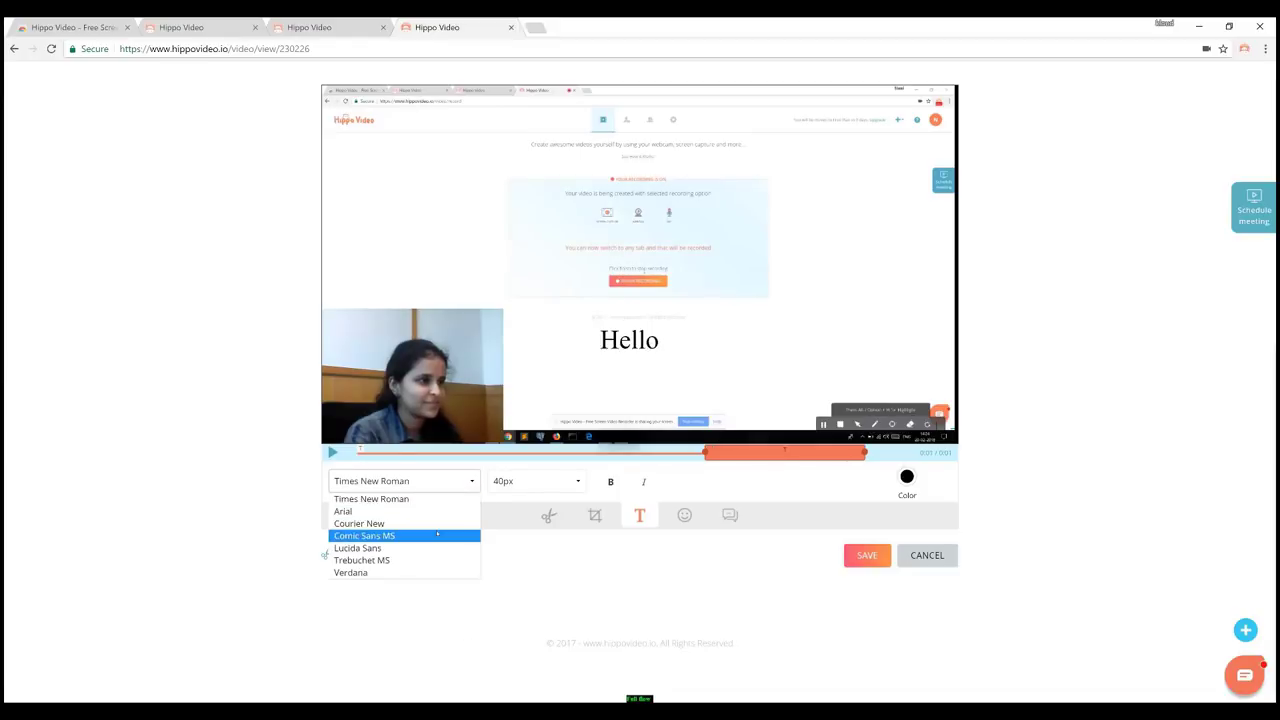
click(364, 535)
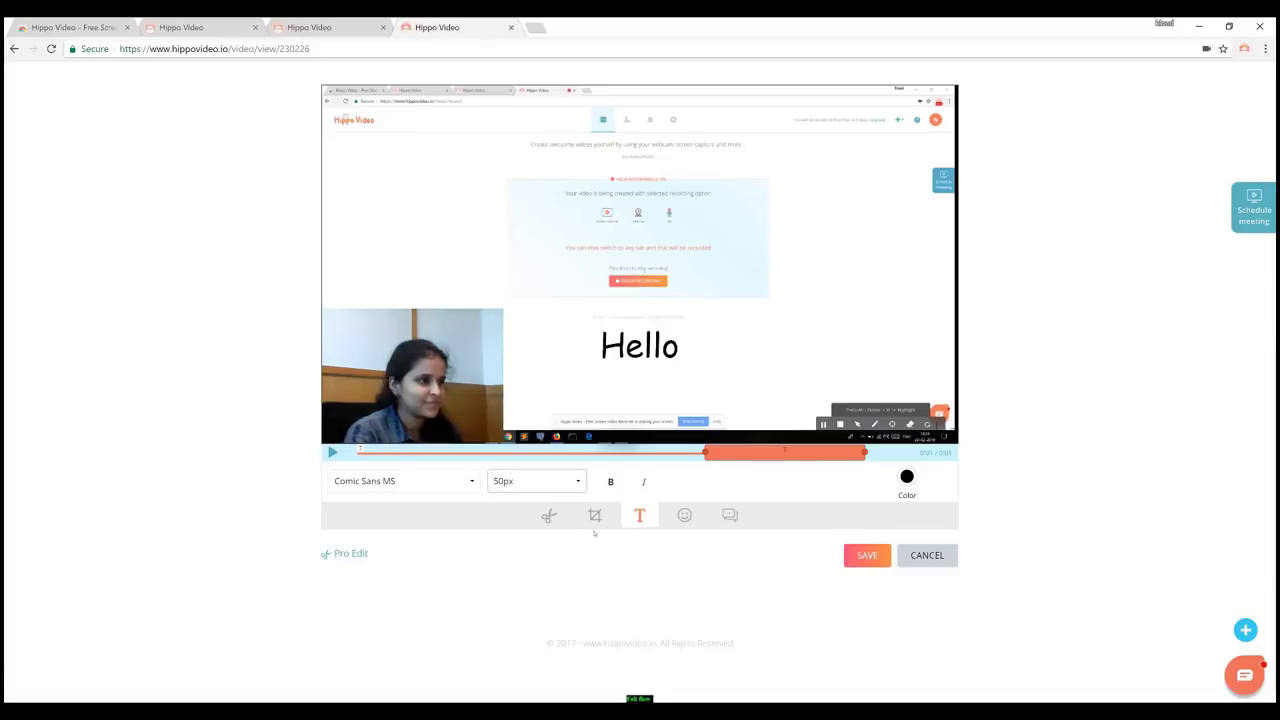
click(644, 482)
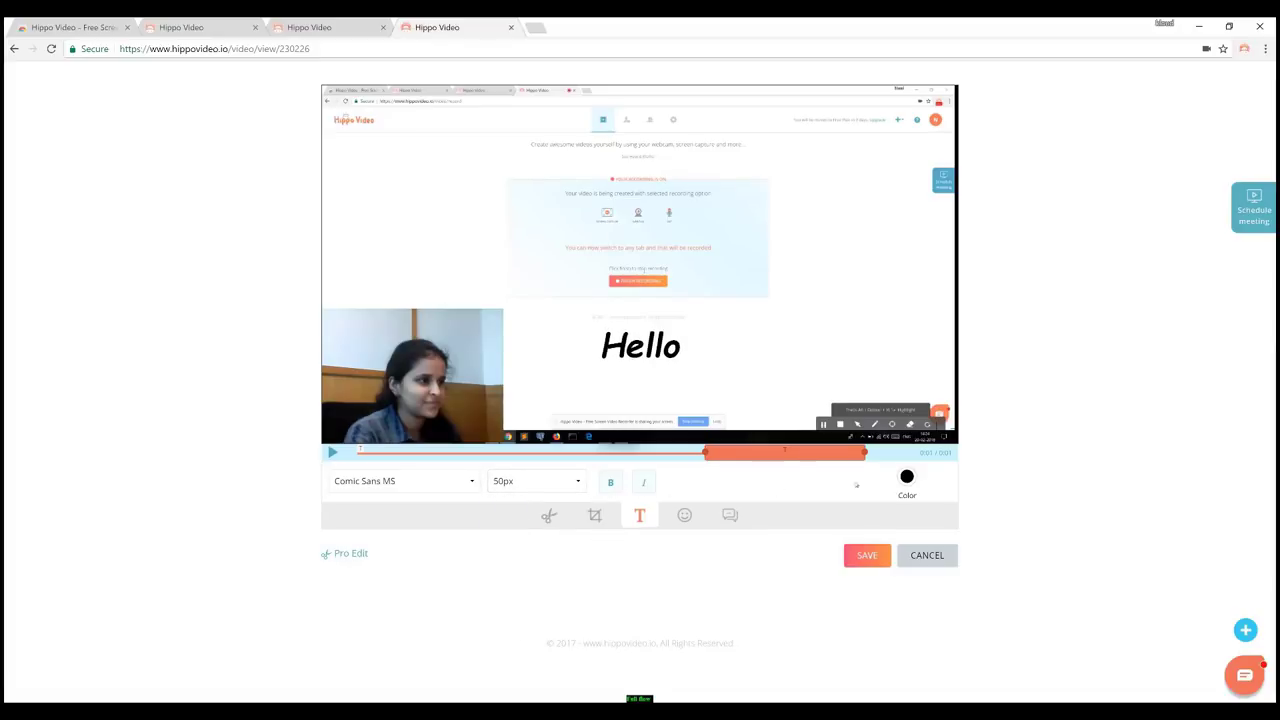
click(906, 476)
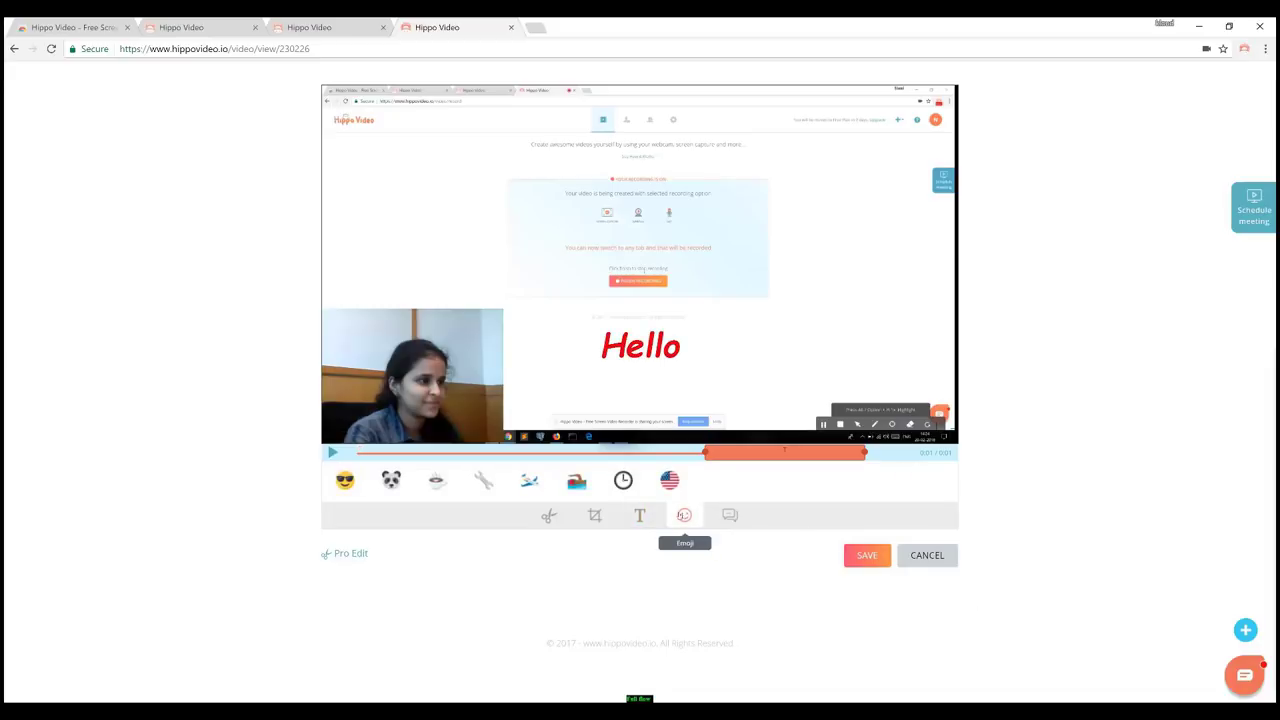
Place a small grimacing emoji below Hello and an arrow callout at 50% opacity
click(684, 515)
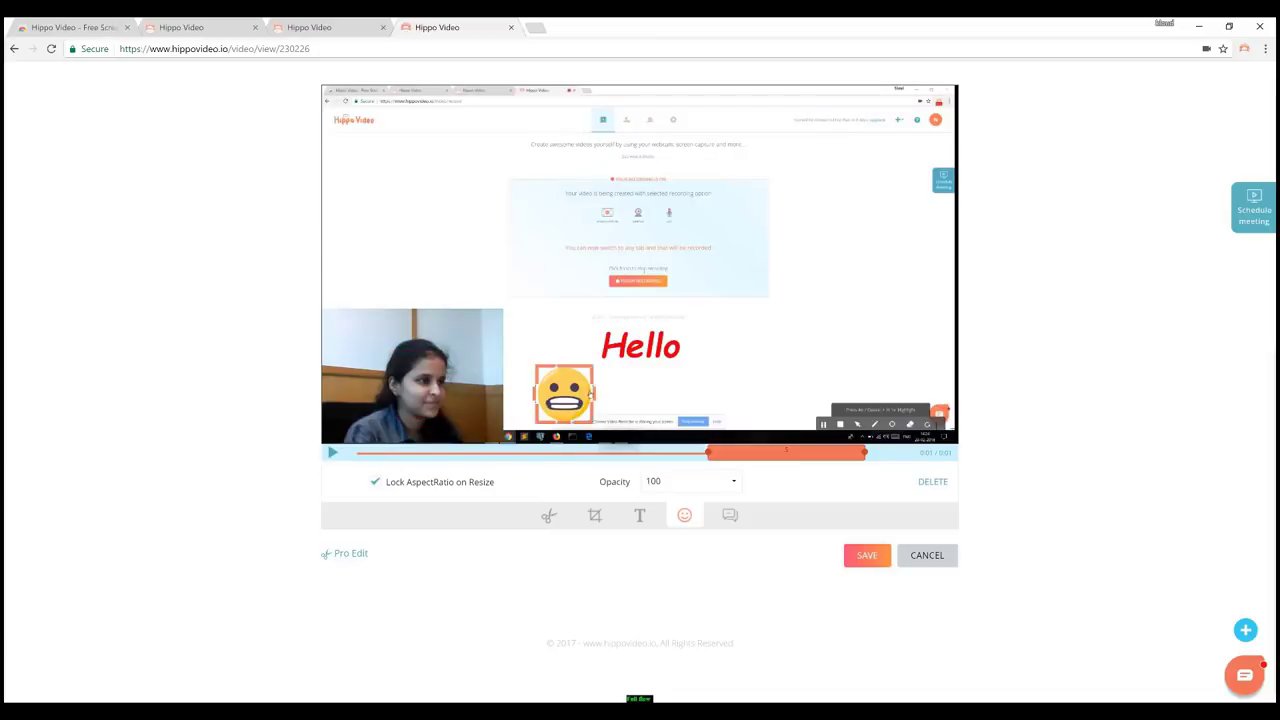
drag(565, 393, 640, 388)
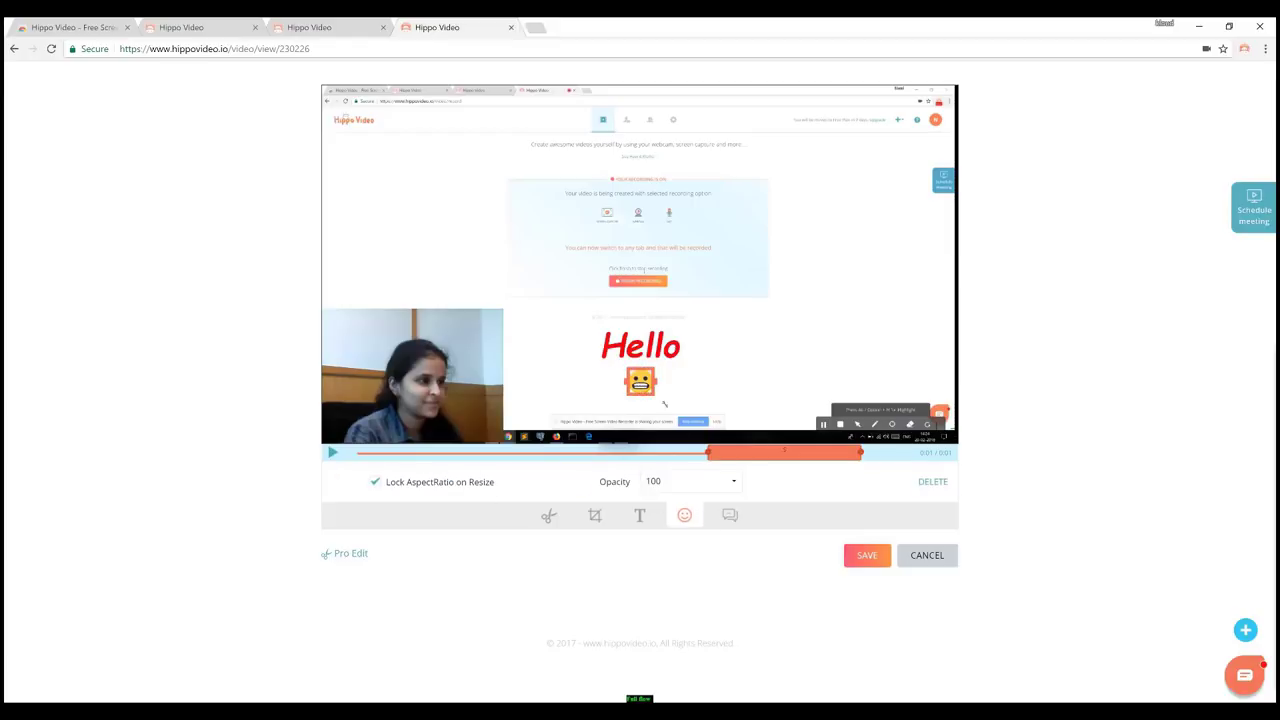
click(690, 481)
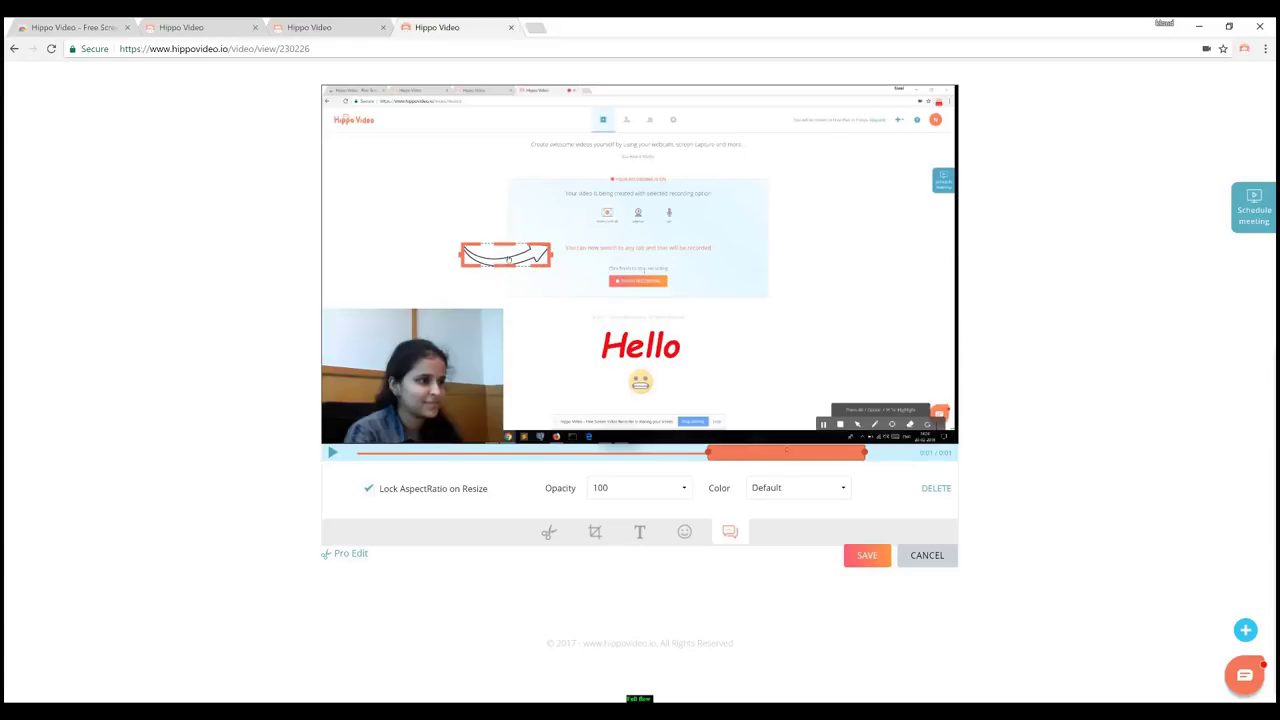
click(730, 523)
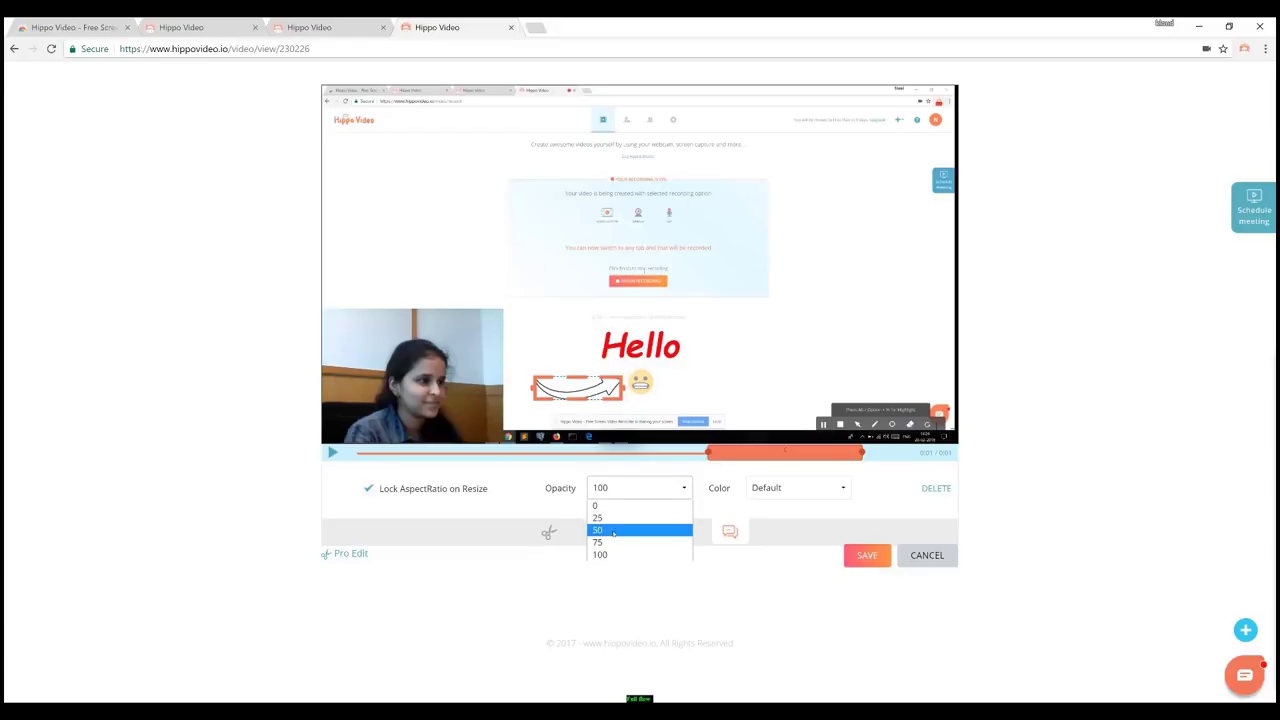
click(597, 530)
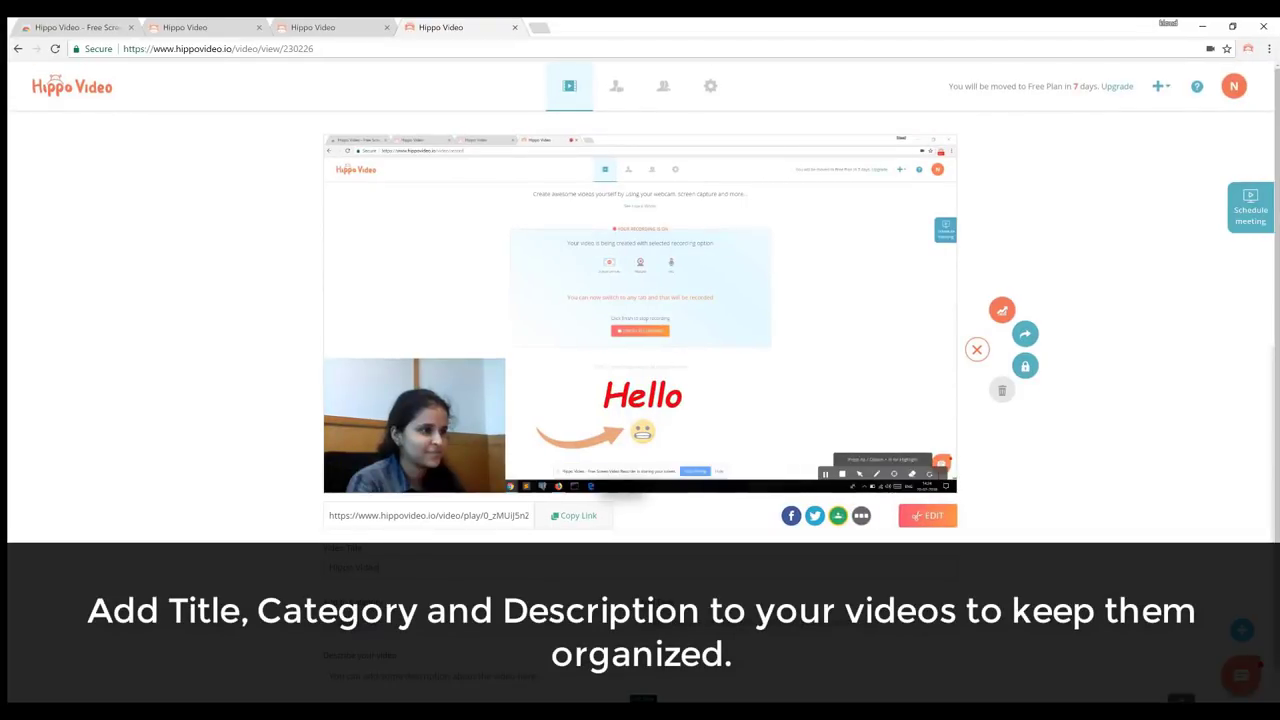
Describe the video as 'A demo on how Hippo Video works' and open its copied share link
scroll(down, 3)
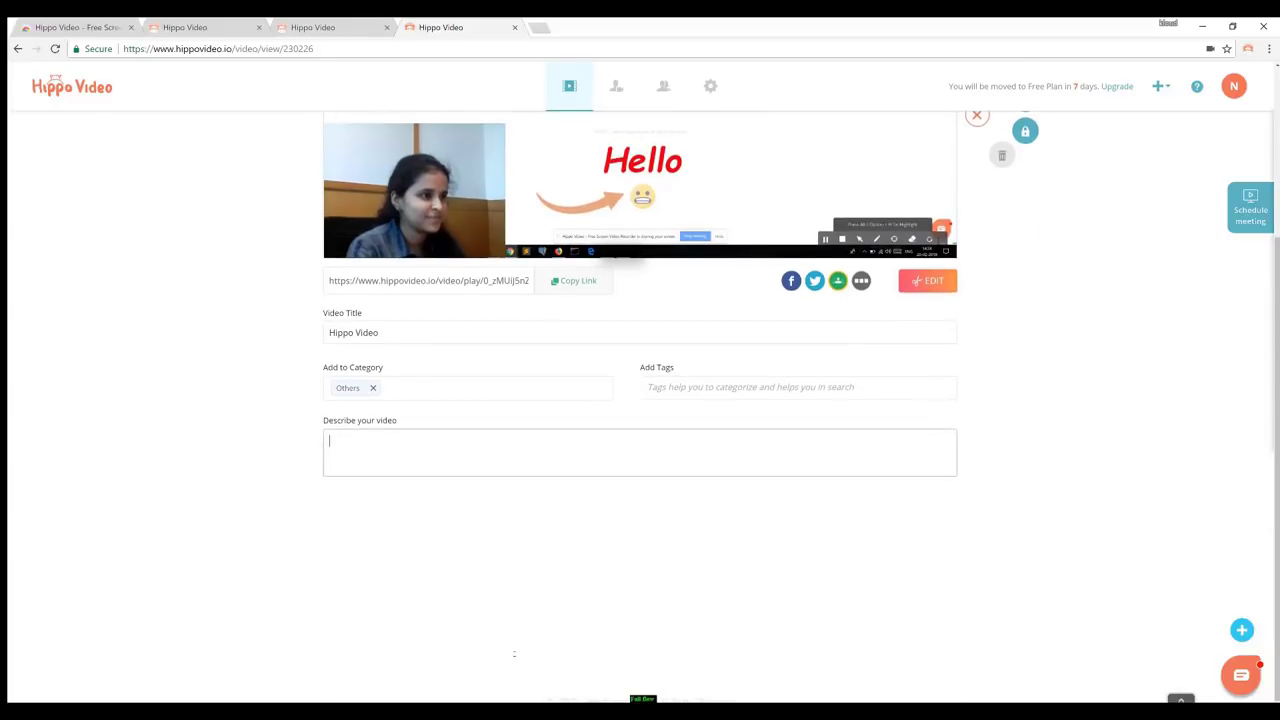
text(A demo on how Hippo Video works)
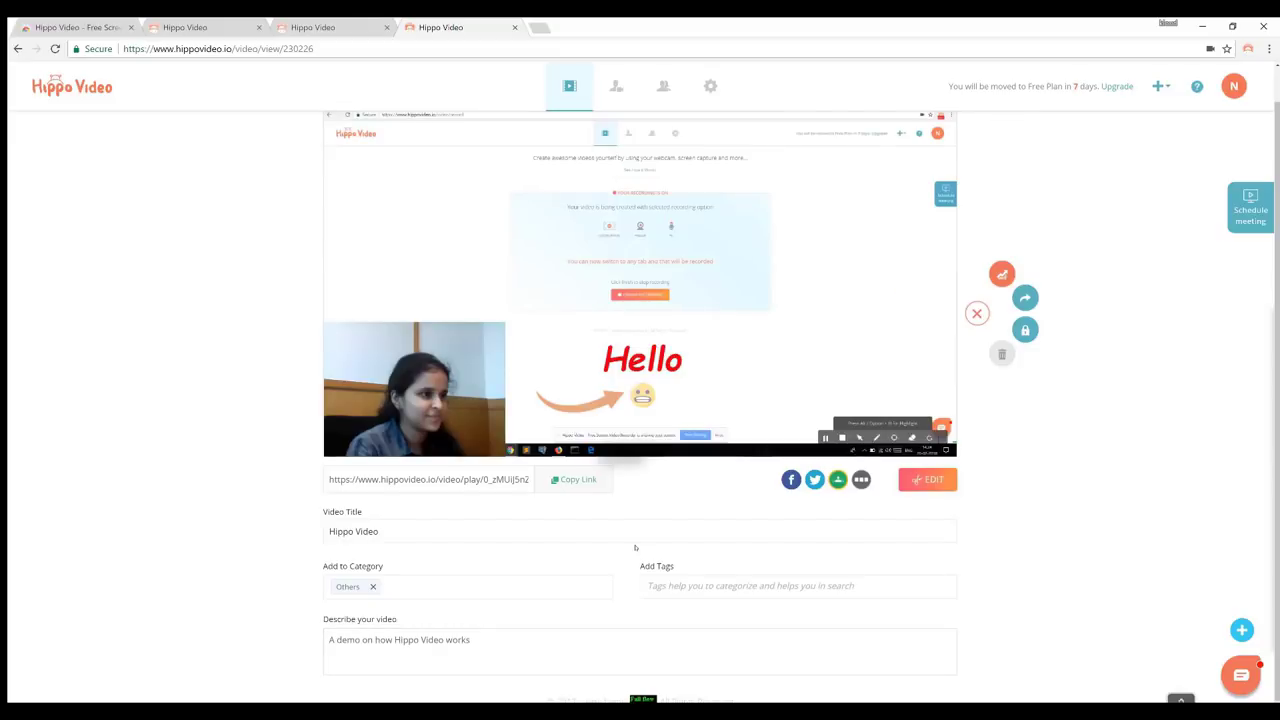
click(573, 479)
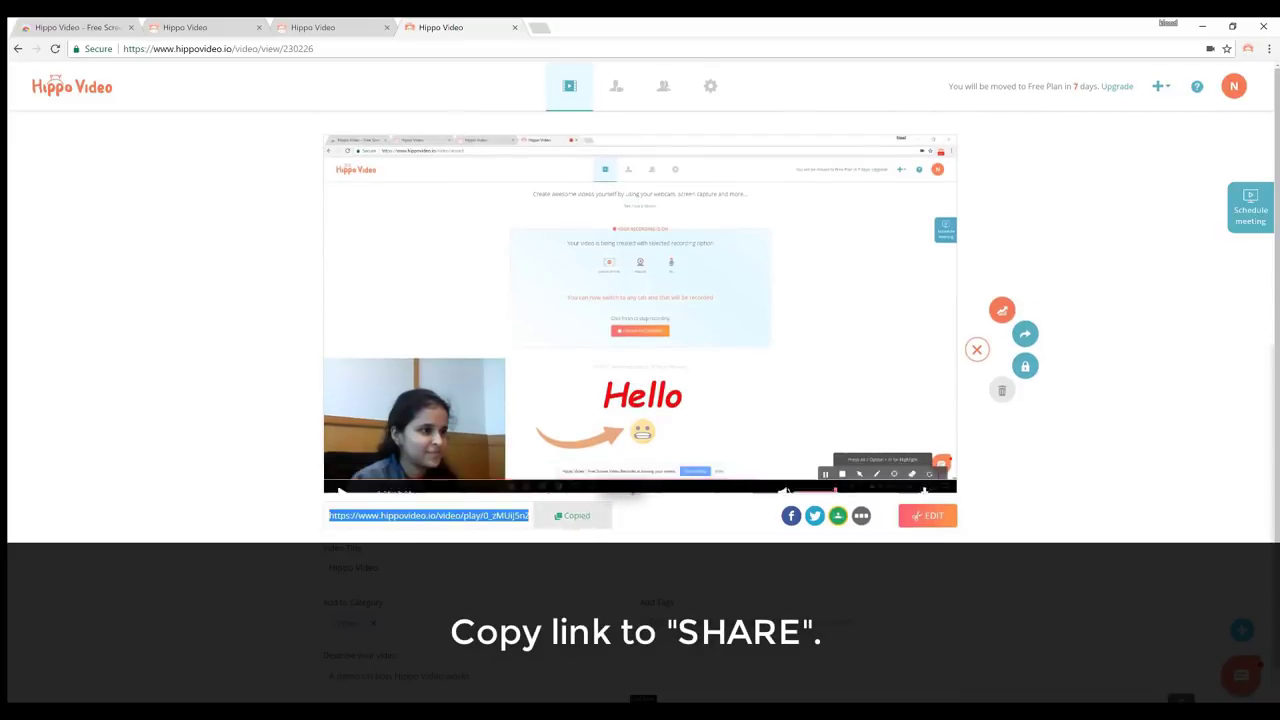
click(540, 27)
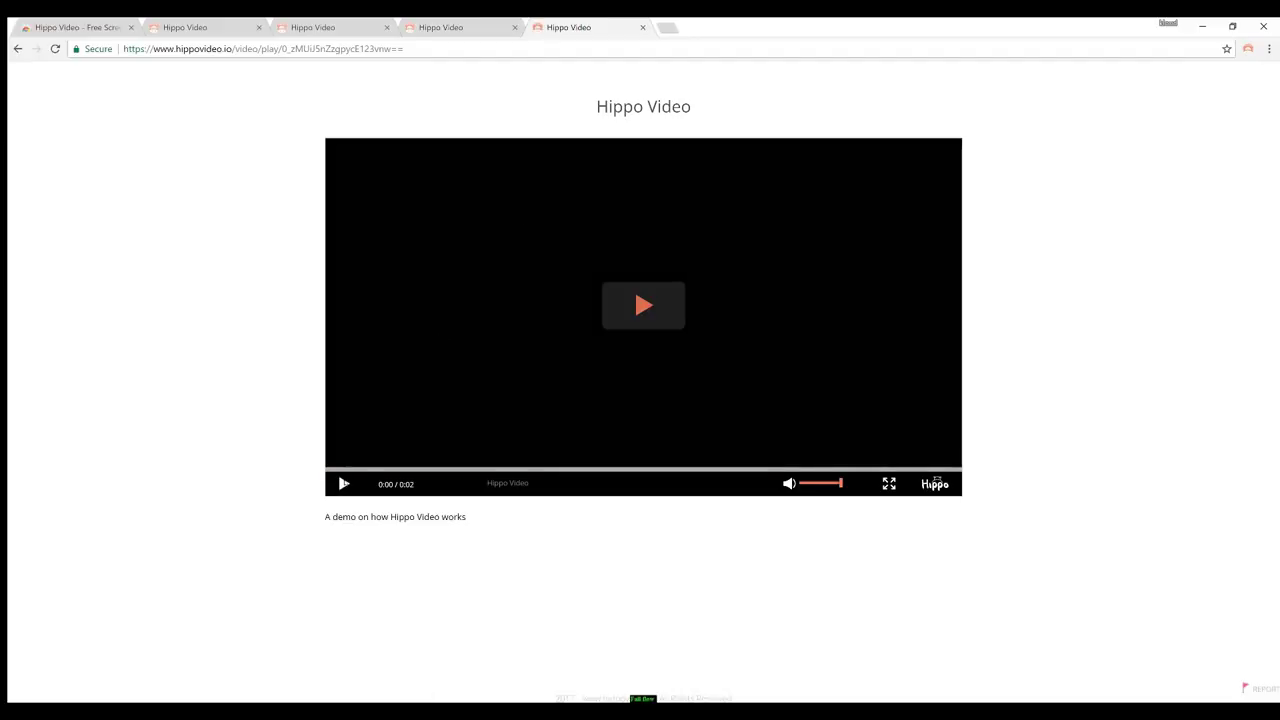
Review the Overall Report (one play, one unique viewer, two shares), then exit the report
click(643, 305)
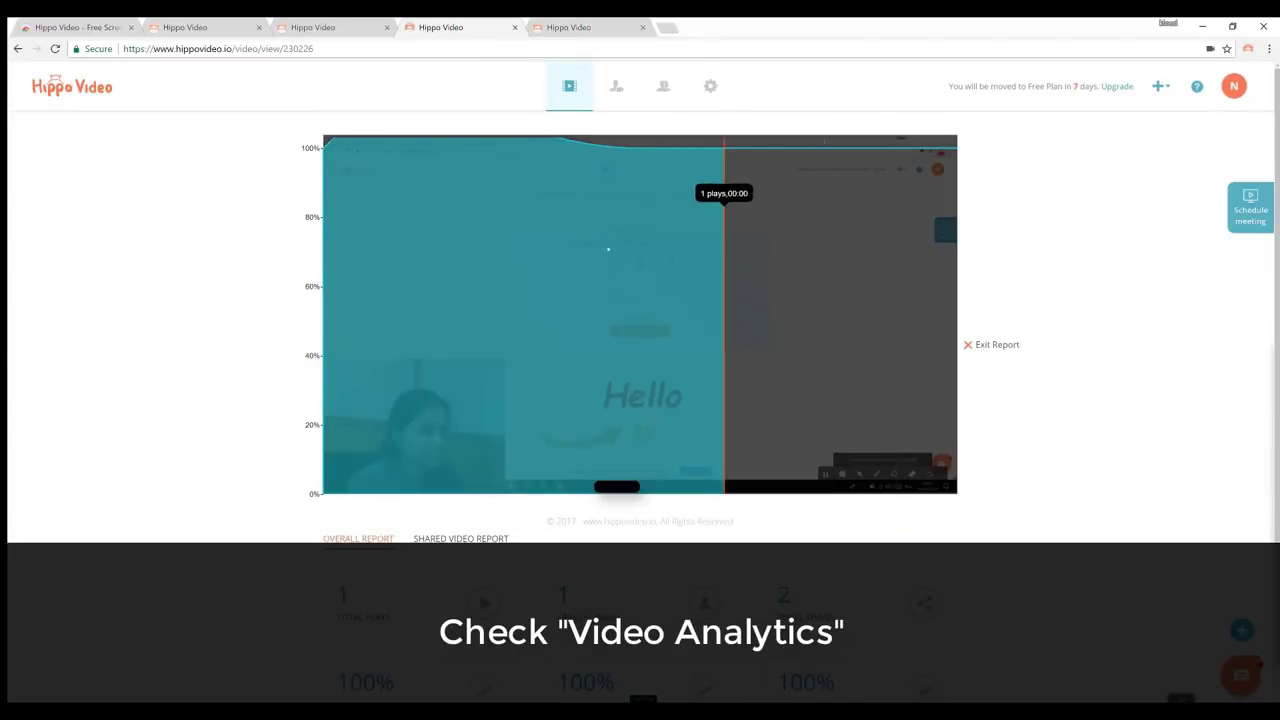
scroll(down, 3)
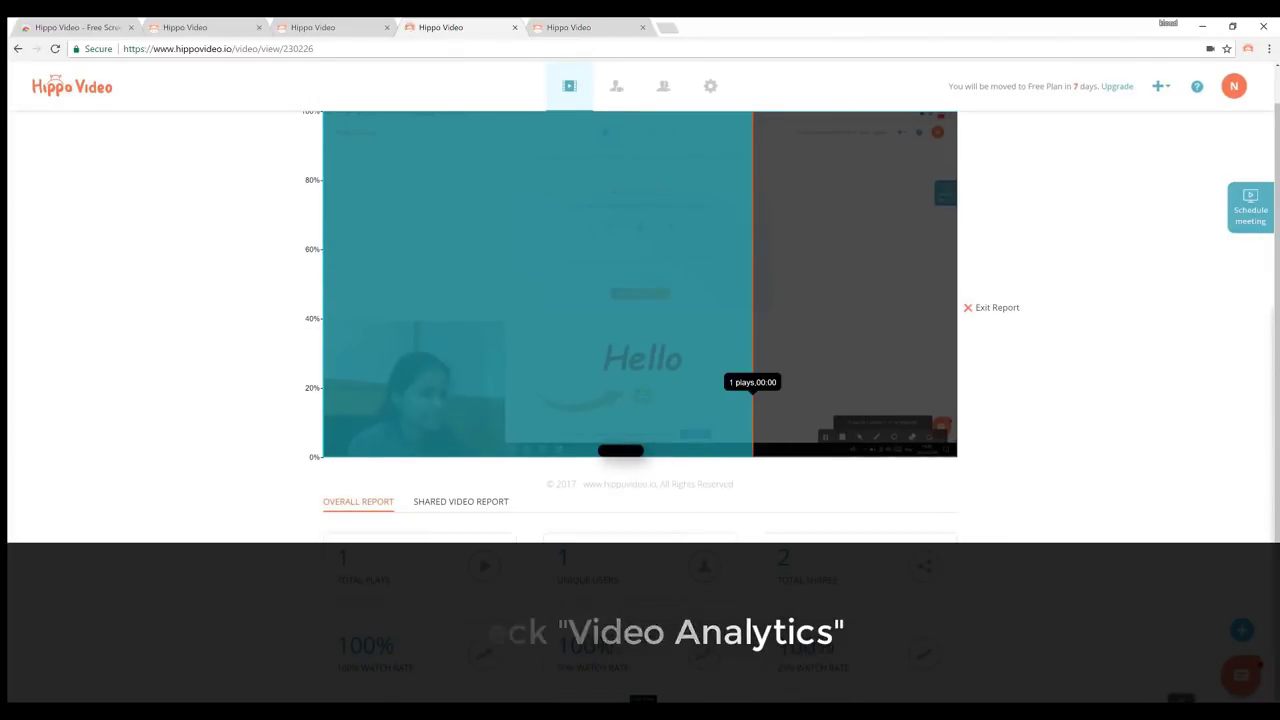
click(461, 501)
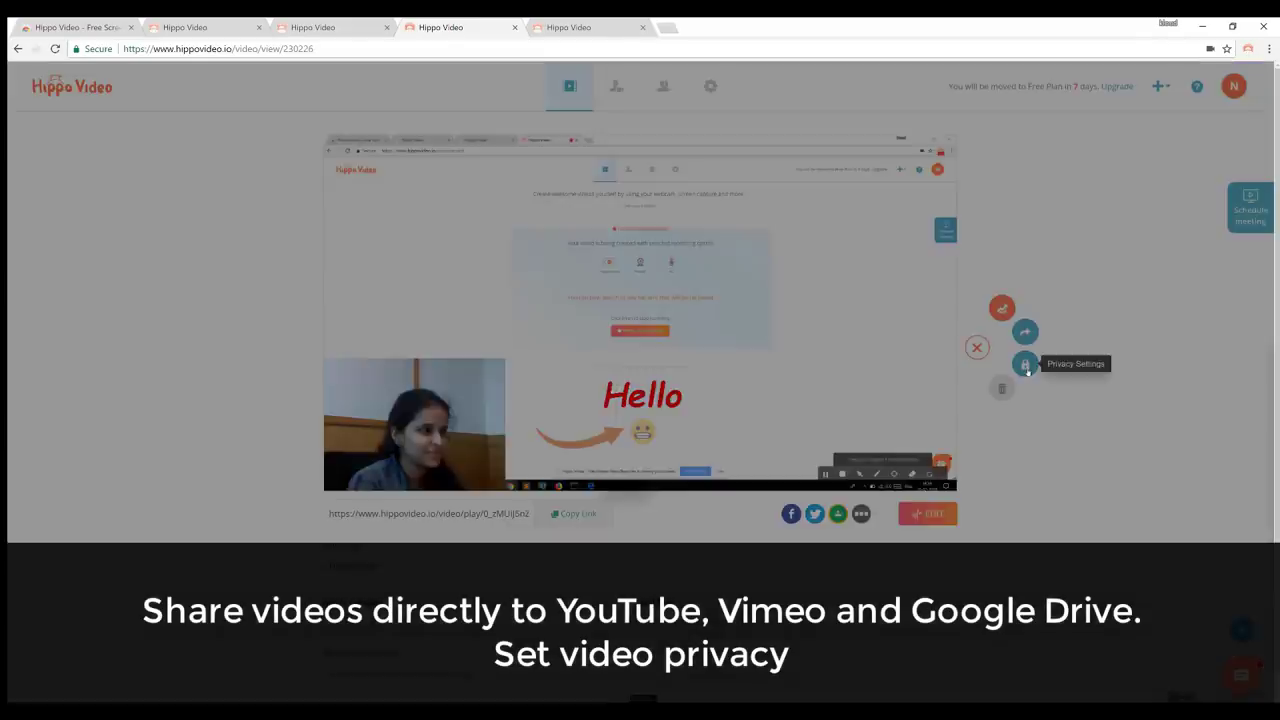
Keep anyone-with-the-link privacy, browse the social sharing options, and send the link by email
click(1025, 363)
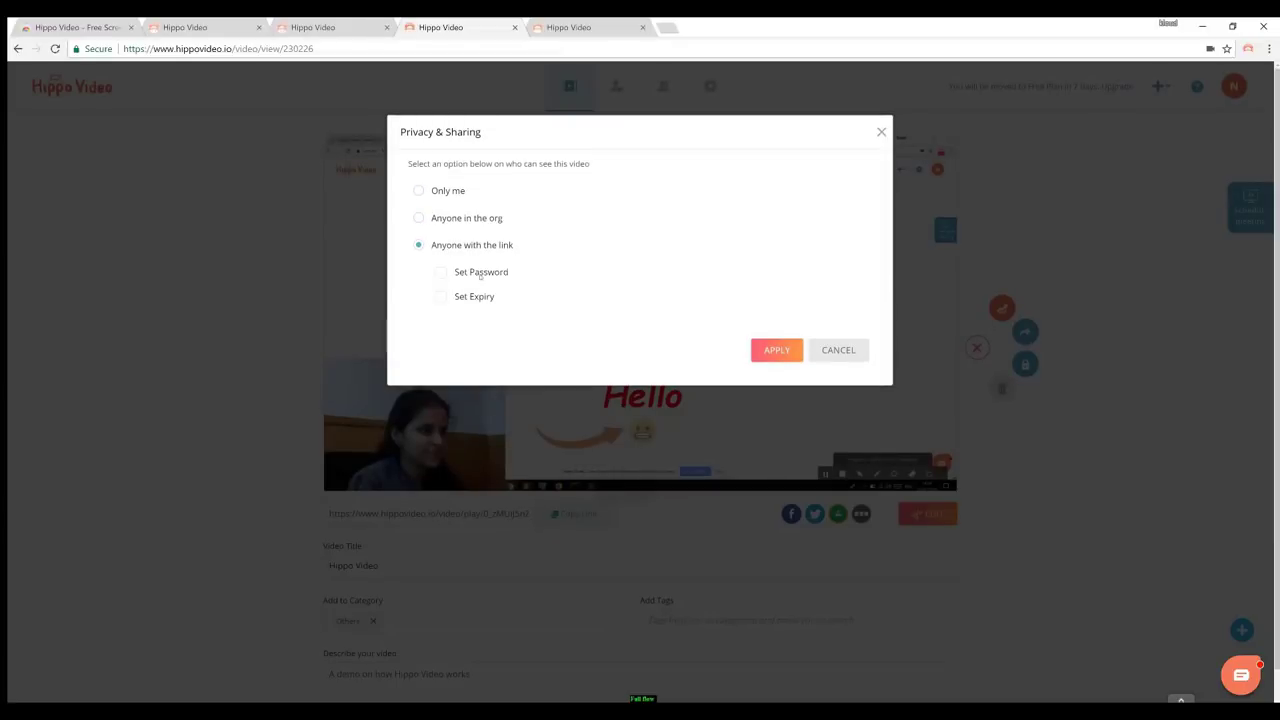
click(776, 350)
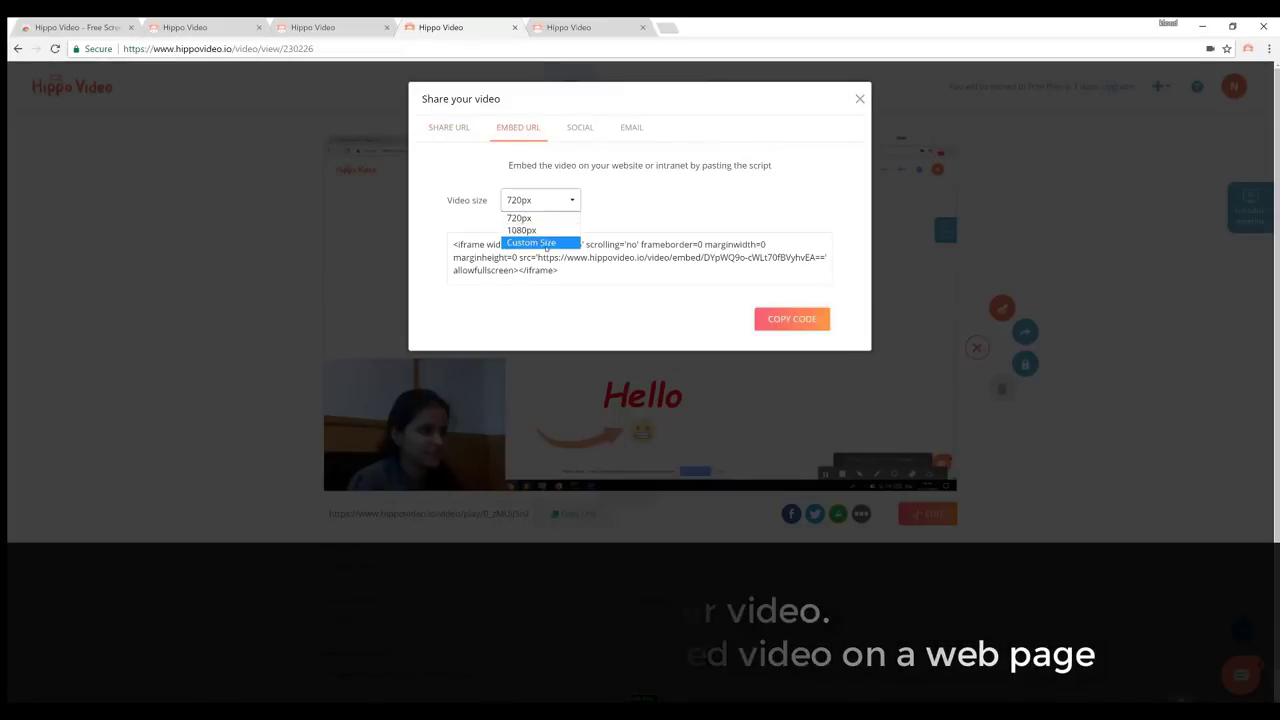
click(580, 127)
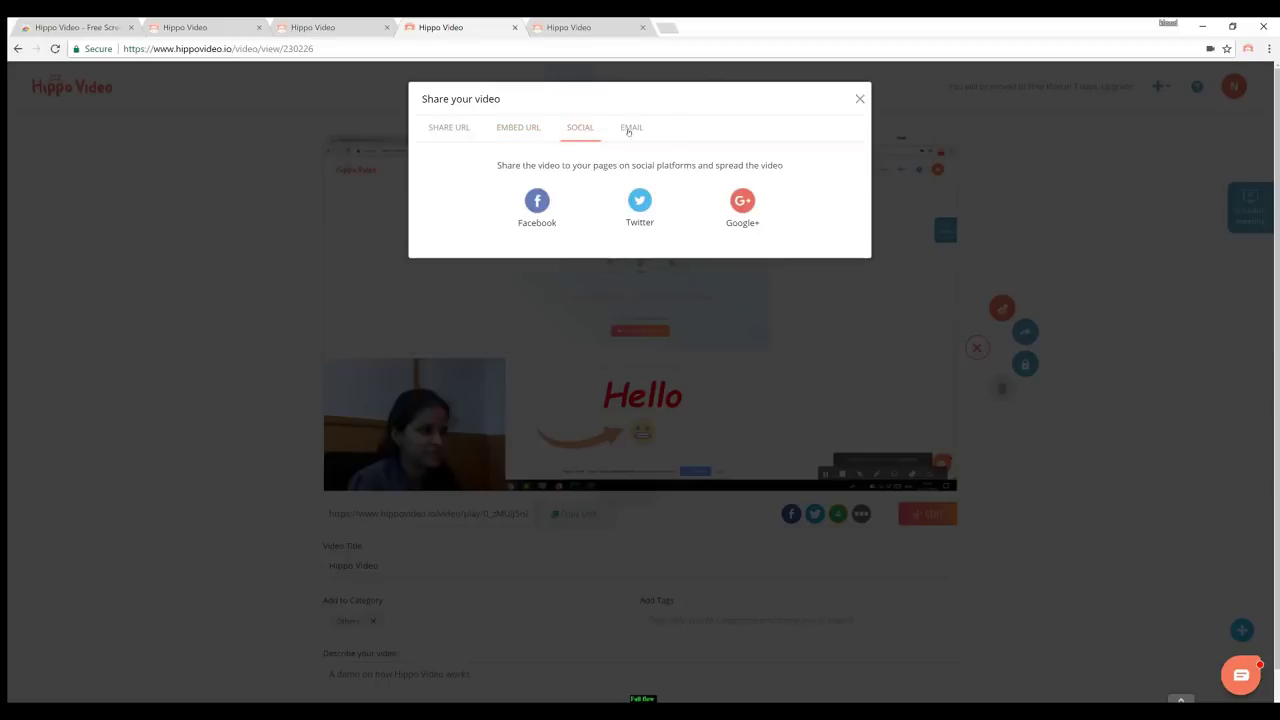
click(631, 127)
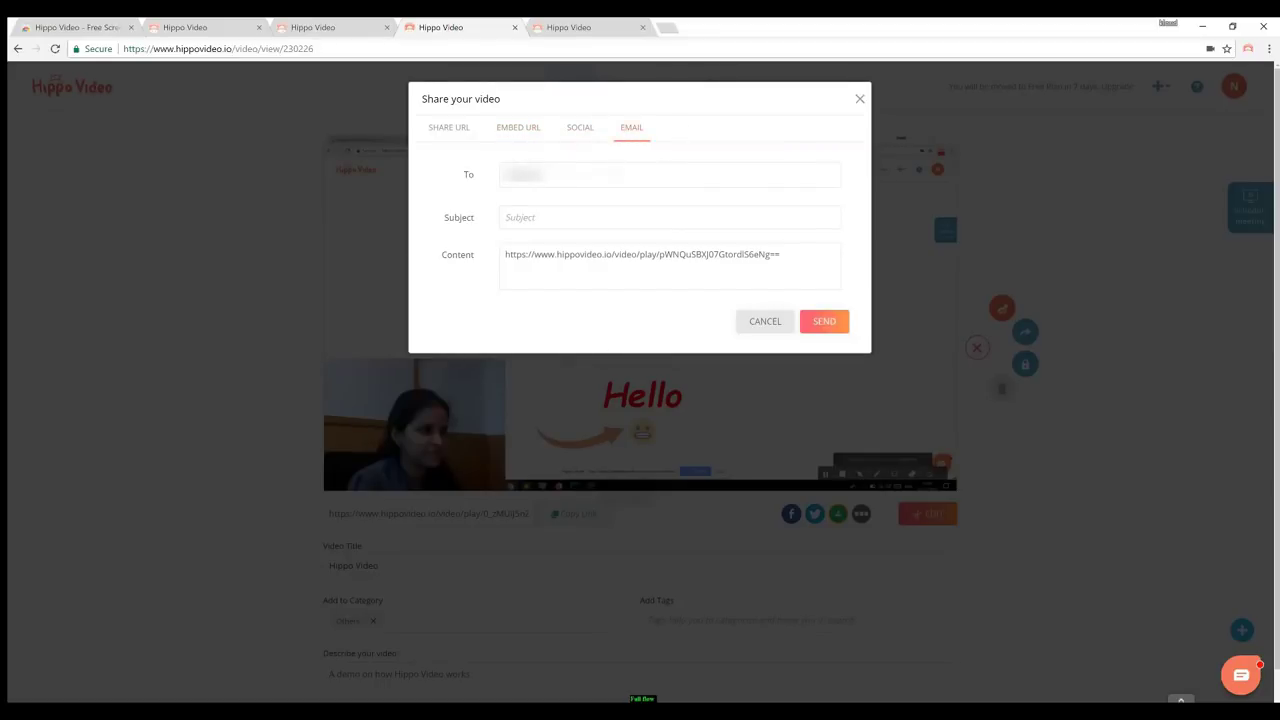
click(824, 321)
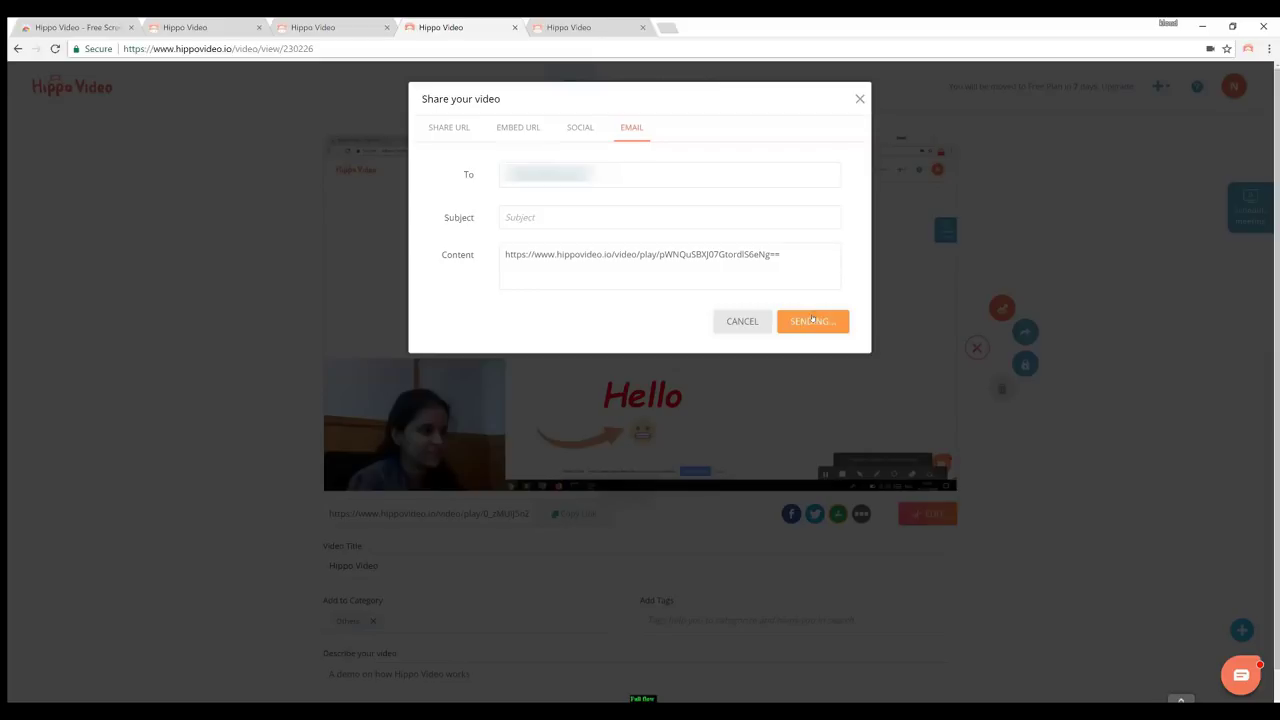